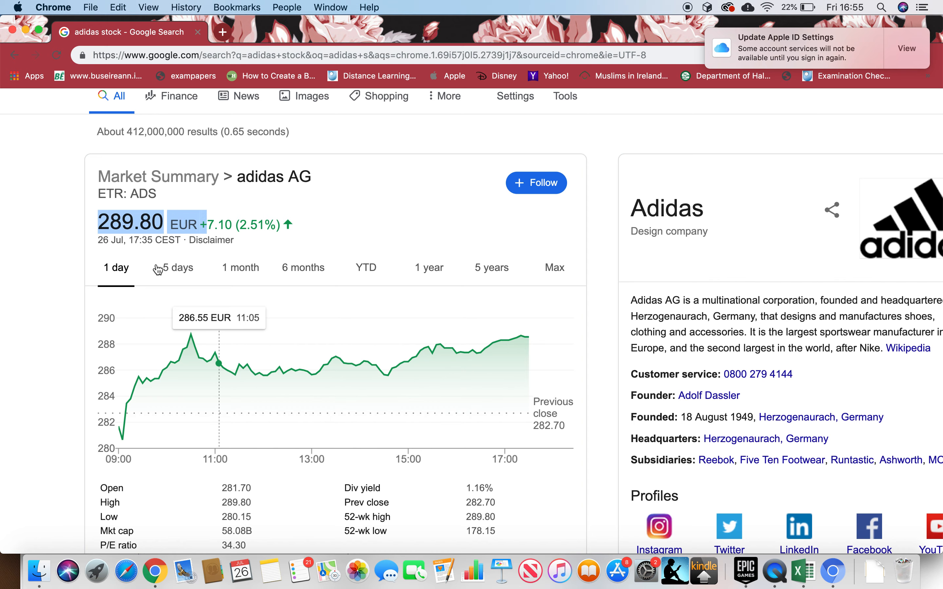
Review the Google stock results and skim the Wikipedia article on Adidas.
{"action": "scroll", "scroll_direction": "down", "scroll_amount": 3}
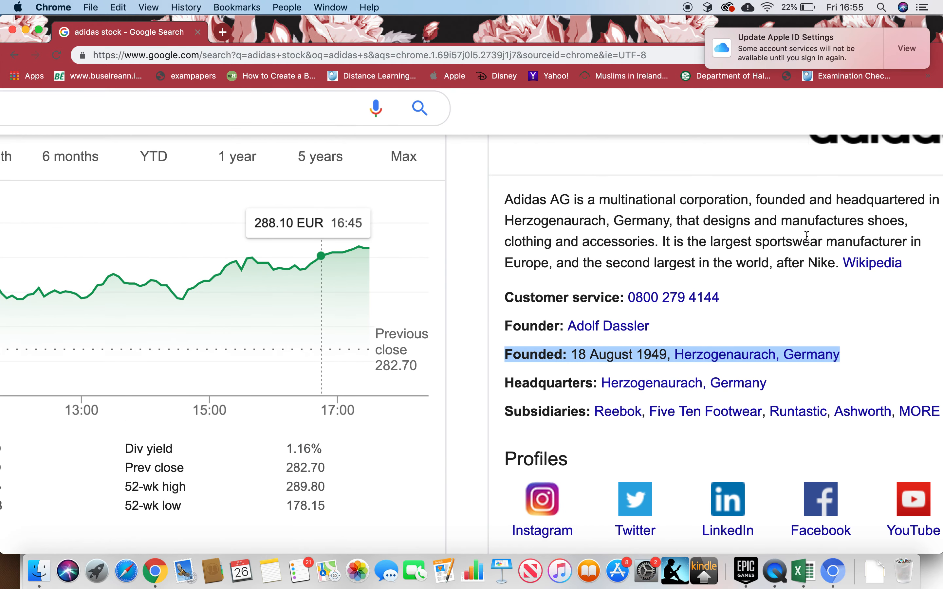
{"action": "left_click", "coordinate": [872, 262]}
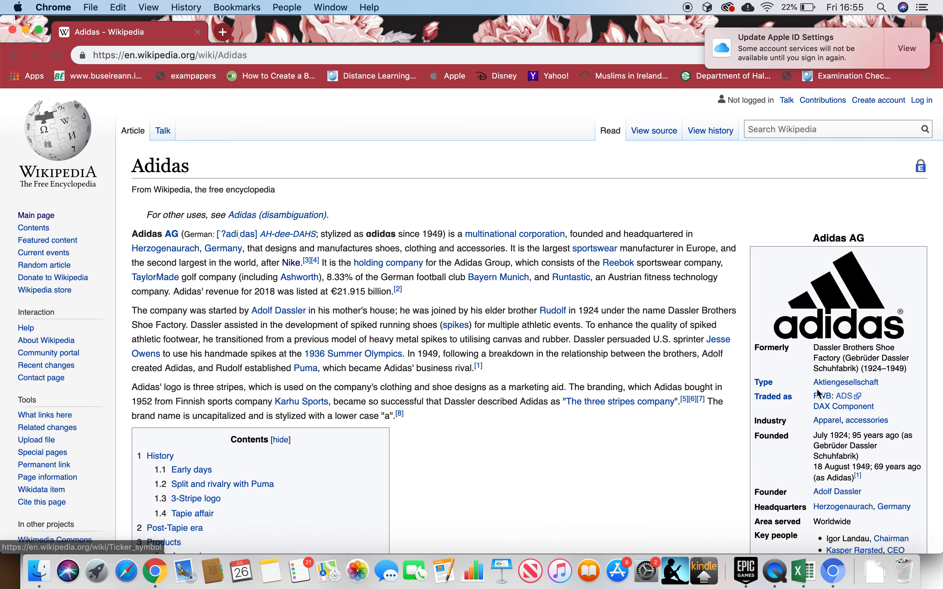
{"action": "scroll", "scroll_direction": "down", "scroll_amount": 3}
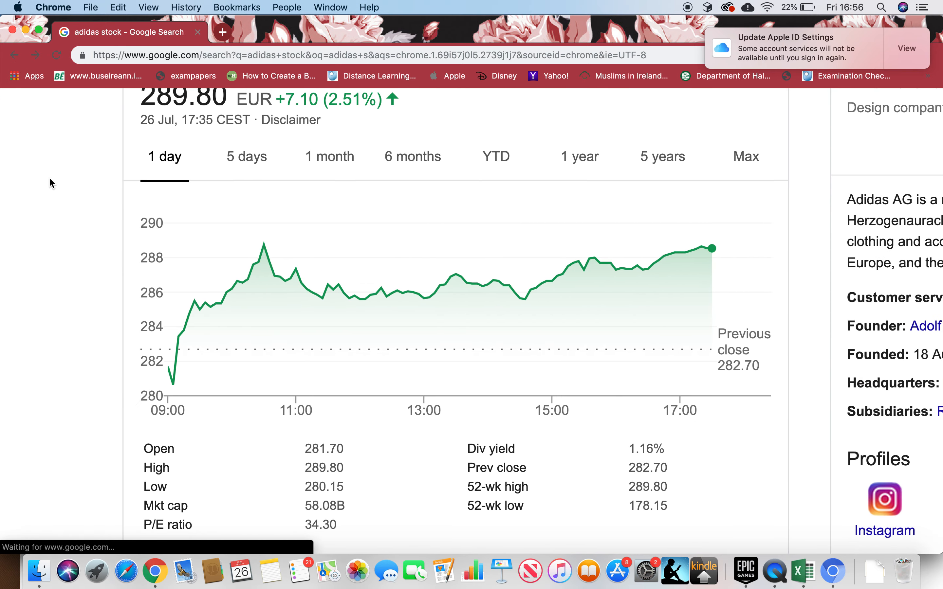
{"action": "scroll", "scroll_direction": "up", "scroll_amount": 3}
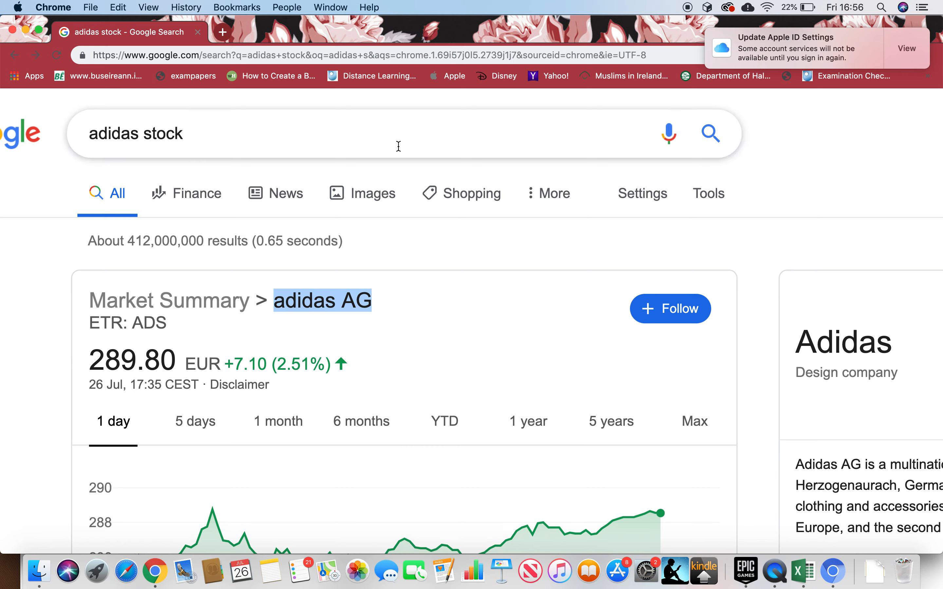
Search 'adidas AG reviews indeed', read the Indeed employee reviews, then search 'adidas AG glassdoor reviews'.
{"action": "type", "text": "adidas AG reviews indeed"}
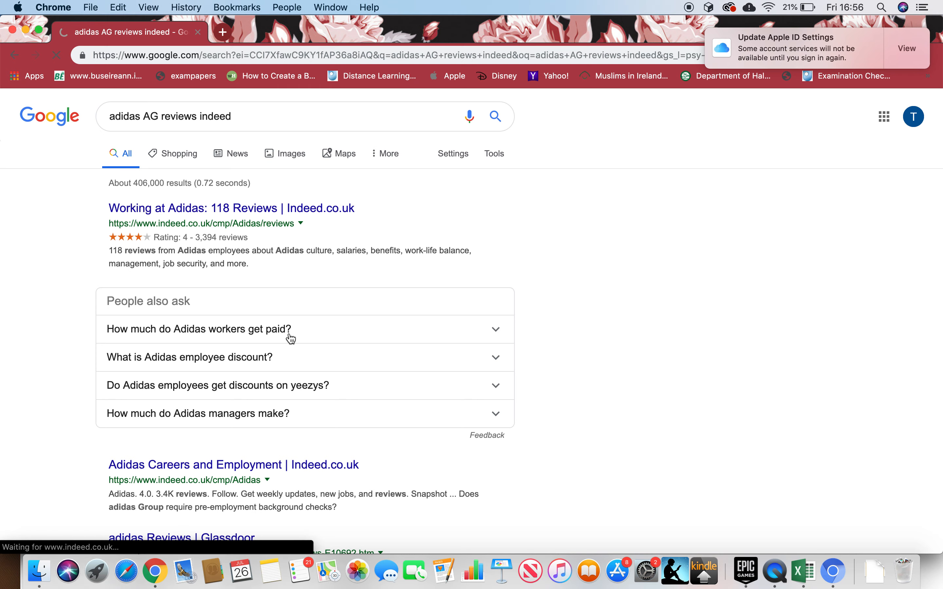
{"action": "left_click", "coordinate": [231, 208]}
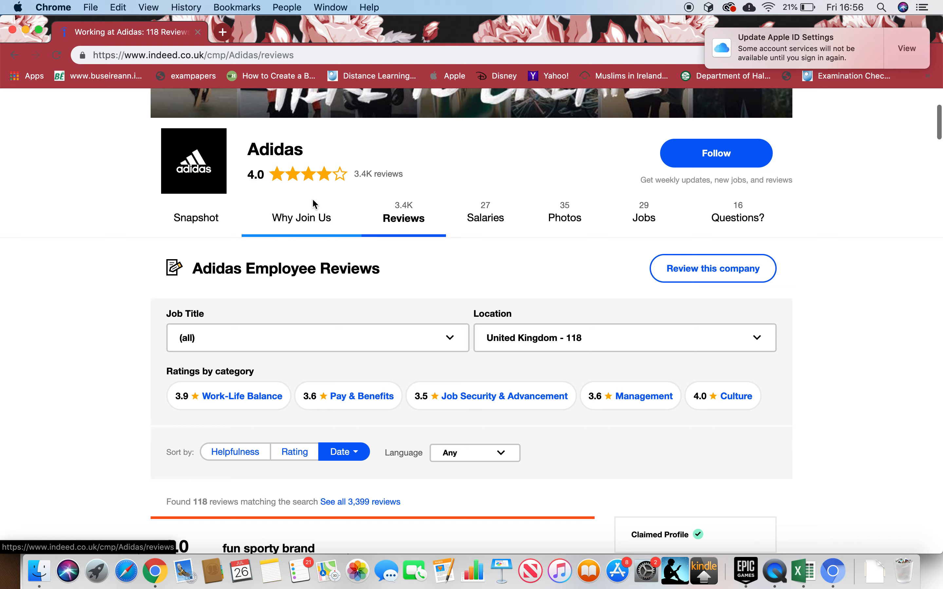
{"action": "scroll", "scroll_direction": "down", "scroll_amount": 3}
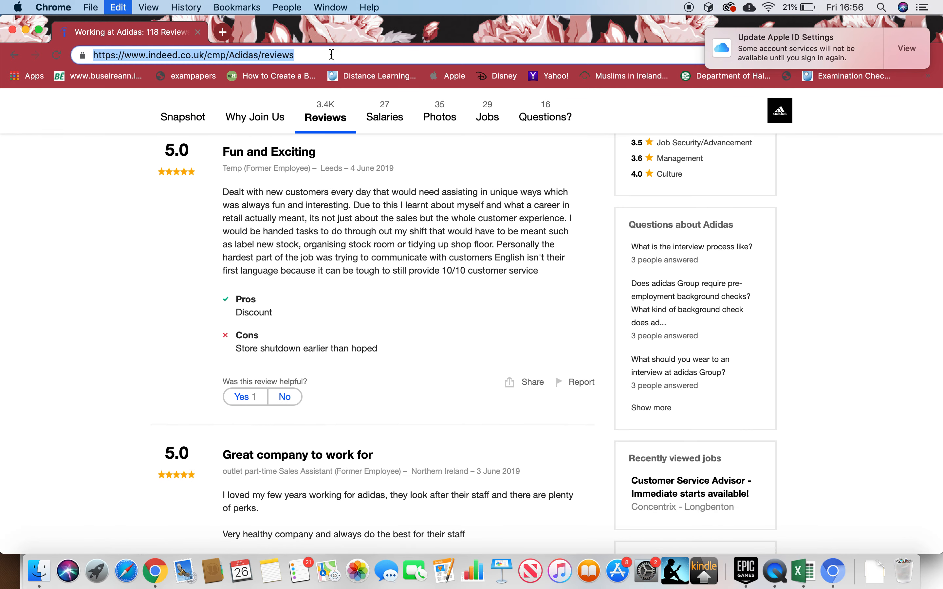
{"action": "type", "text": "adidas AG glassdoor"}
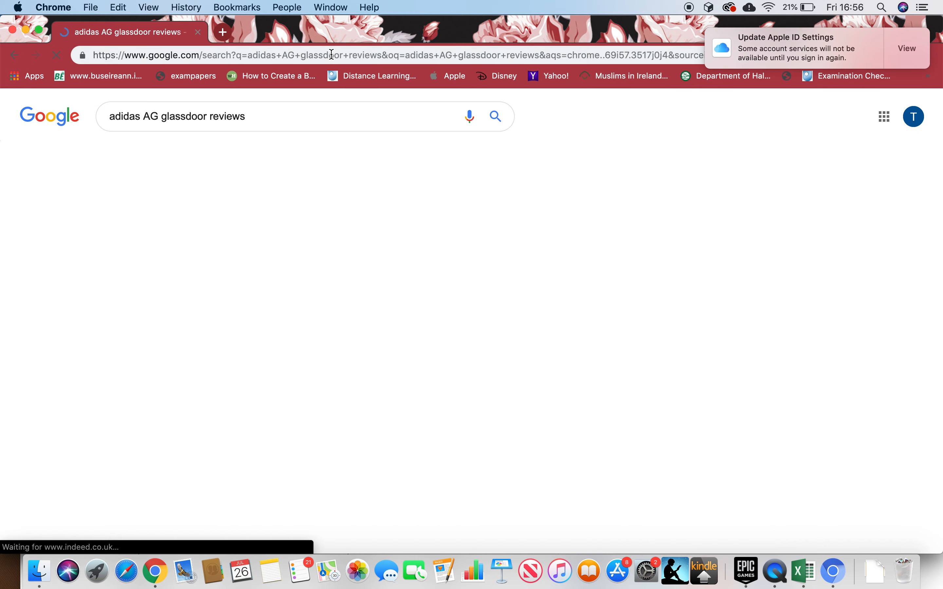
Browse adidas employee reviews on Glassdoor.co.uk, then go to Yahoo Finance.
{"action": "left_click", "coordinate": [196, 209]}
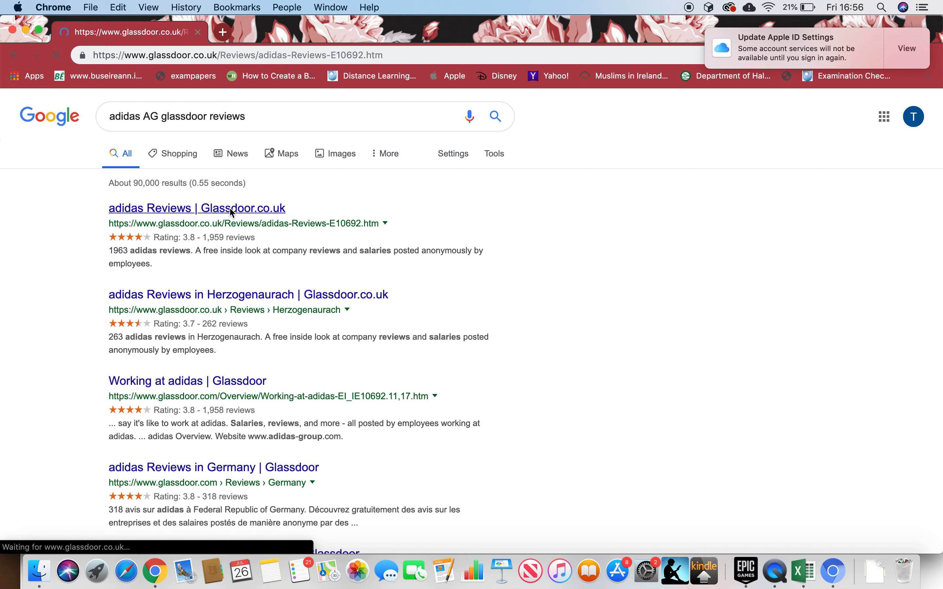
{"action": "left_click", "coordinate": [196, 208]}
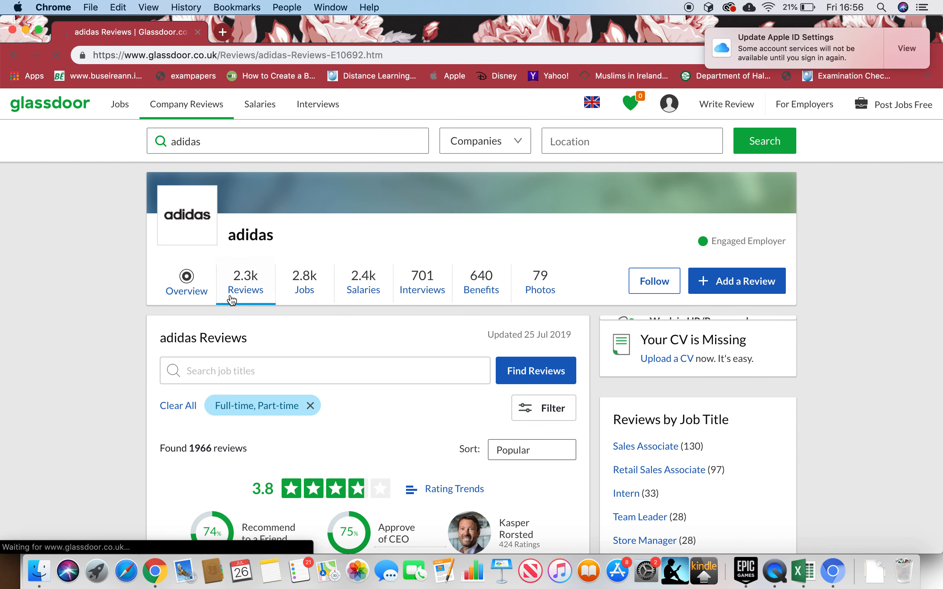
{"action": "scroll", "scroll_direction": "down", "scroll_amount": 3}
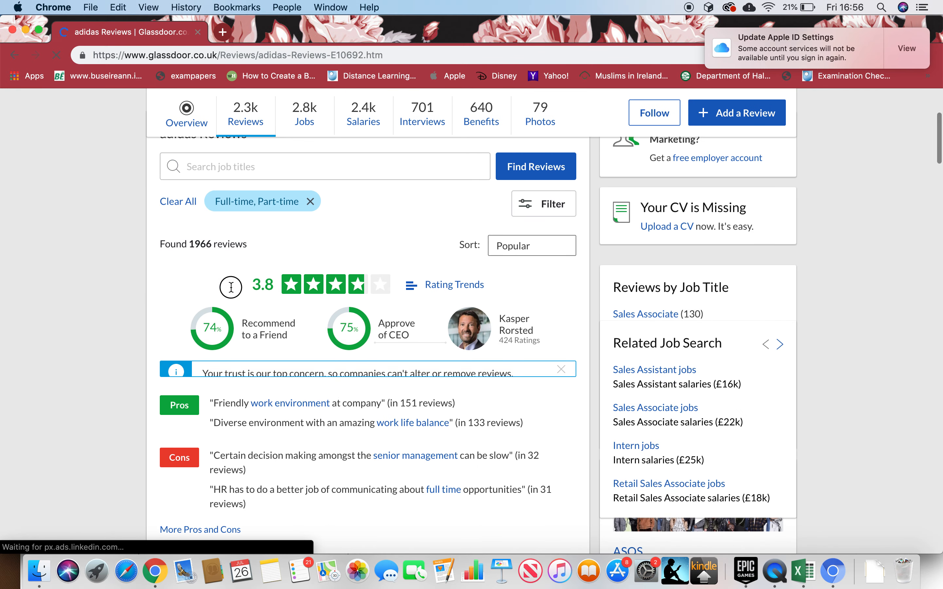
{"action": "scroll", "scroll_direction": "down", "scroll_amount": 3}
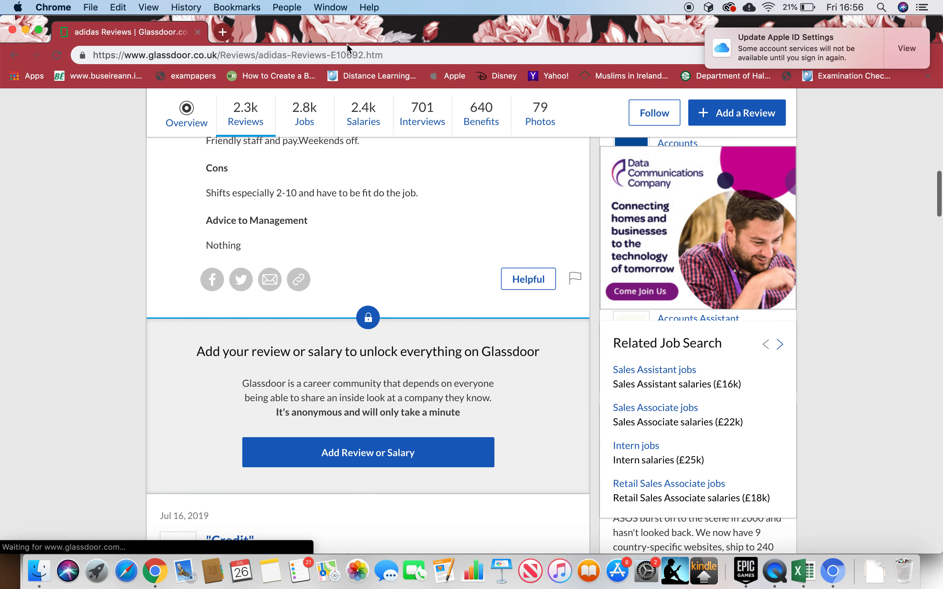
{"action": "type", "text": "yahoo finance"}
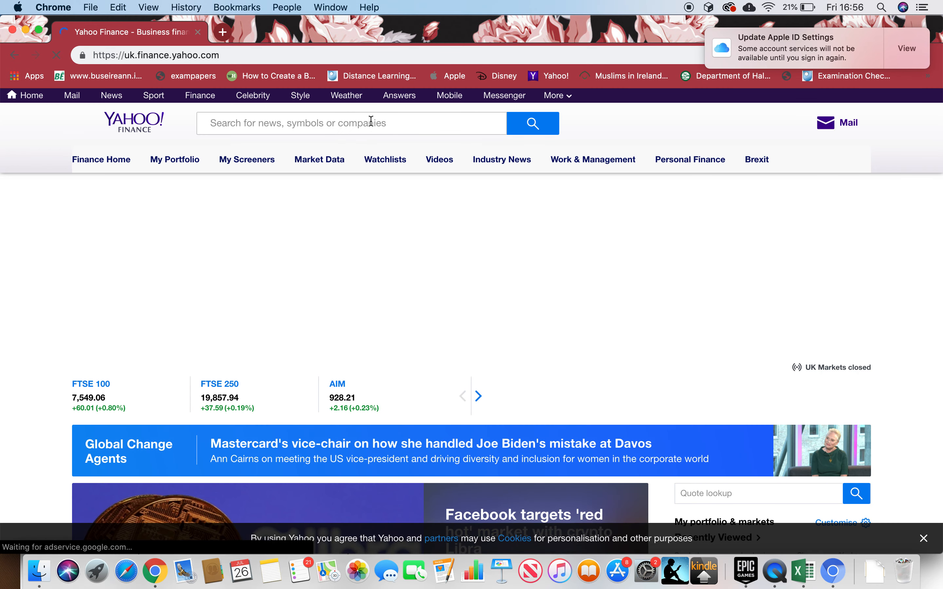
Look up adidas AG (ADDYY) on Yahoo Finance and read its profile down to key executives.
{"action": "type", "text": "adidas AG"}
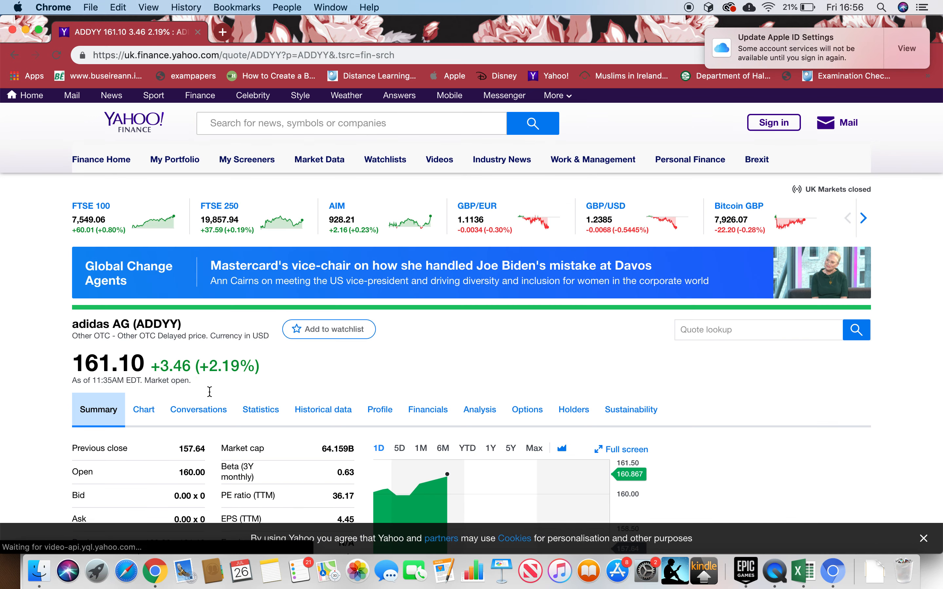
{"action": "left_click", "coordinate": [379, 409]}
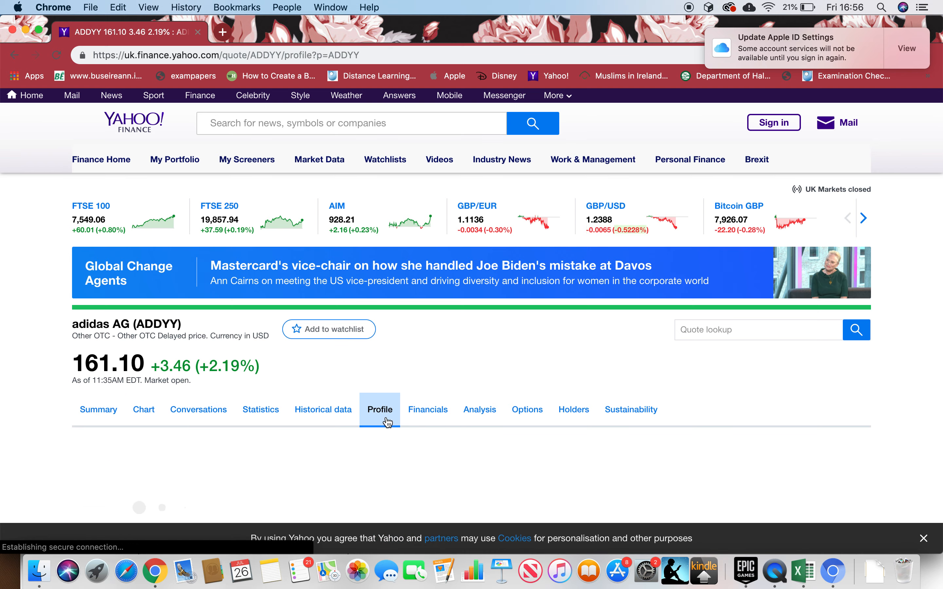
{"action": "scroll", "scroll_direction": "down", "scroll_amount": 3}
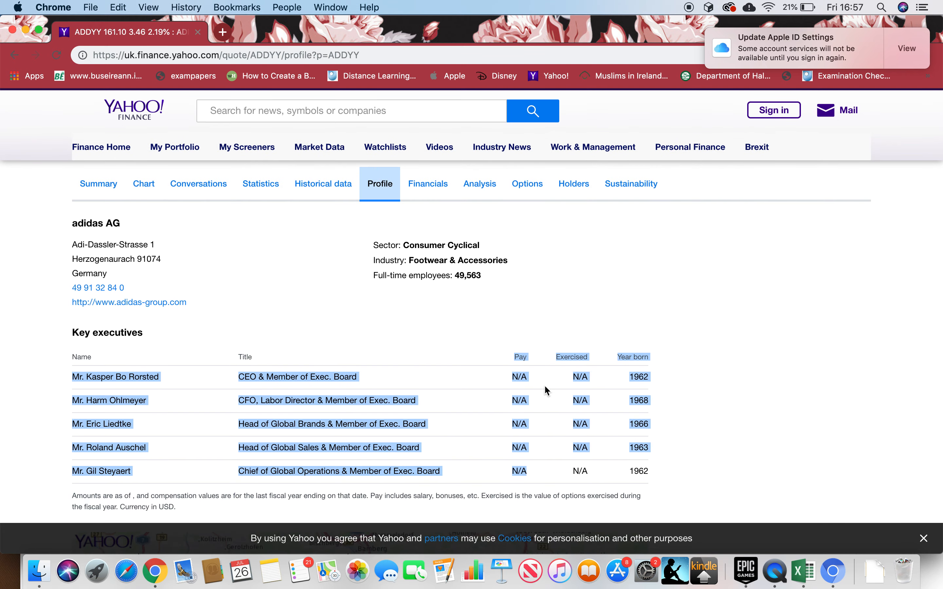
{"action": "scroll", "scroll_direction": "down", "scroll_amount": 3}
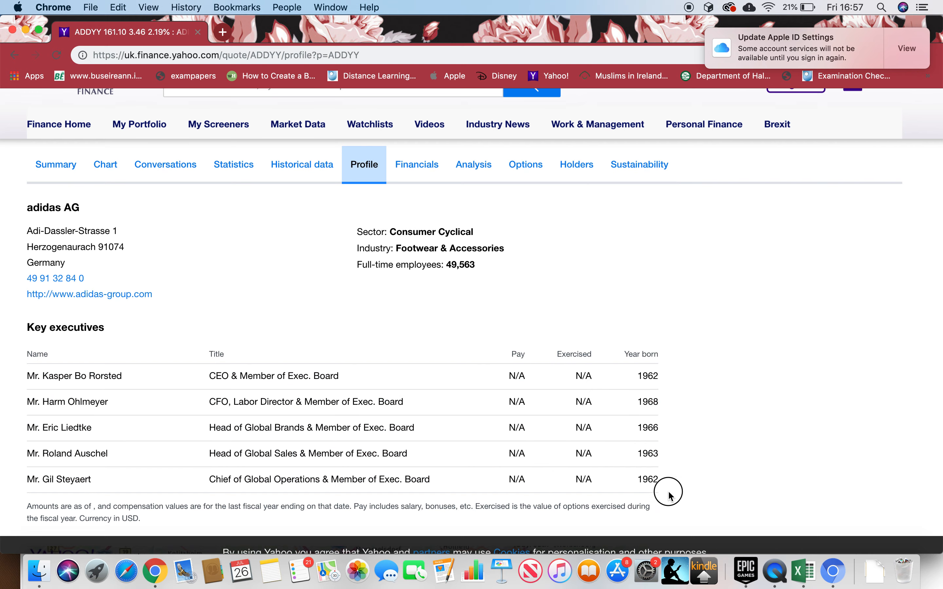
{"action": "mouse_move", "coordinate": [366, 355]}
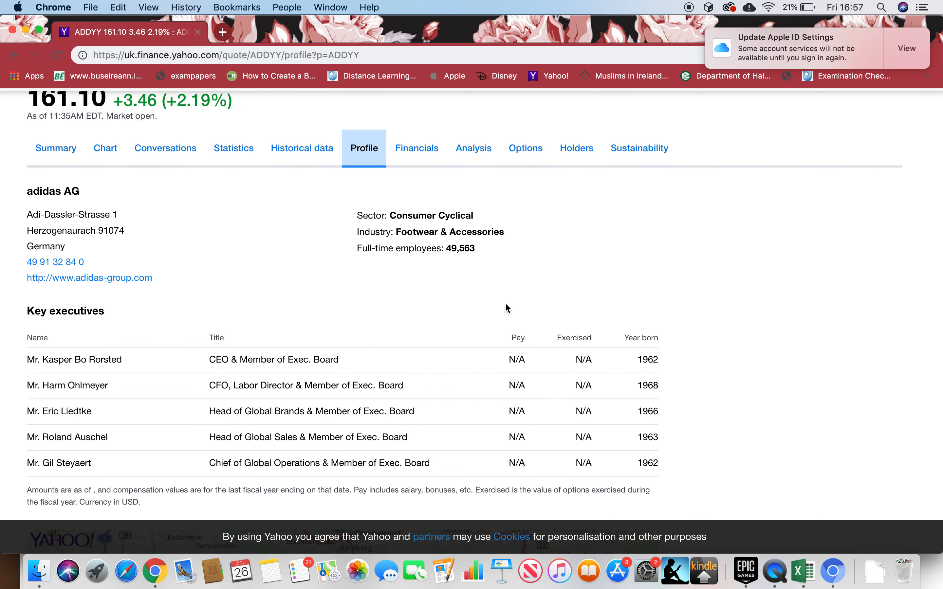
{"action": "mouse_move", "coordinate": [519, 361]}
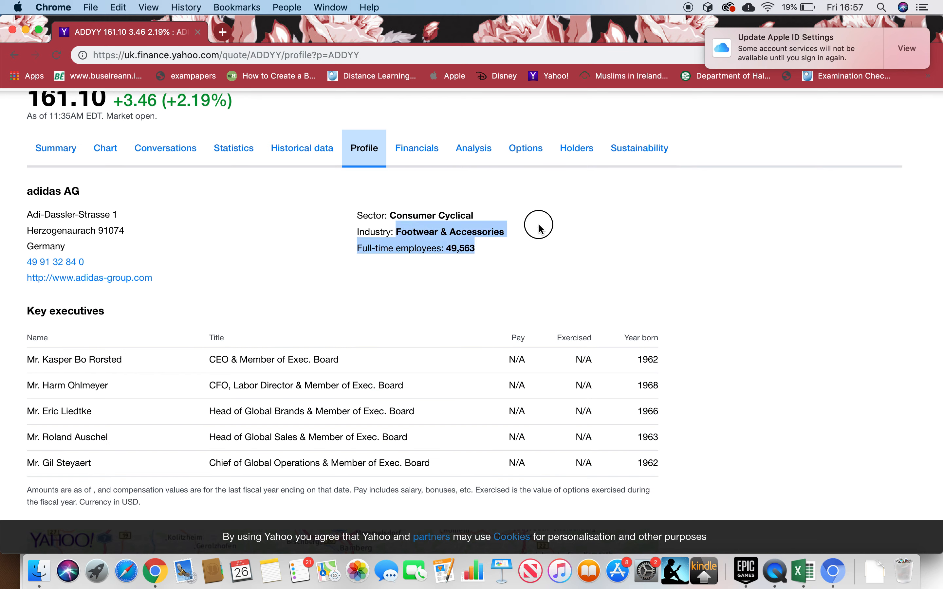
{"action": "mouse_move", "coordinate": [390, 211]}
{"action": "type", "text": "jus"}
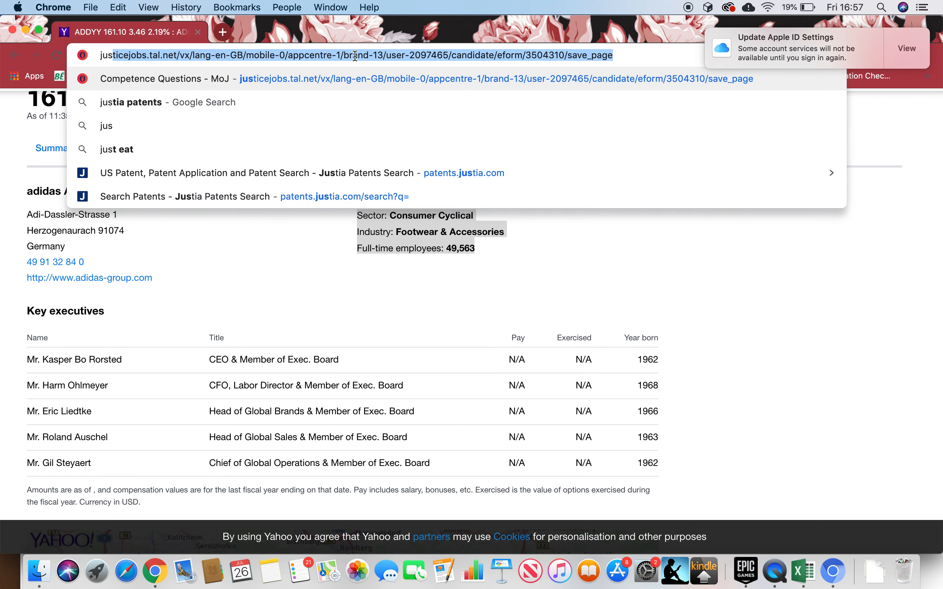
Search Justia Patents for adidas AG and browse the first page of results.
{"action": "left_click", "coordinate": [131, 102]}
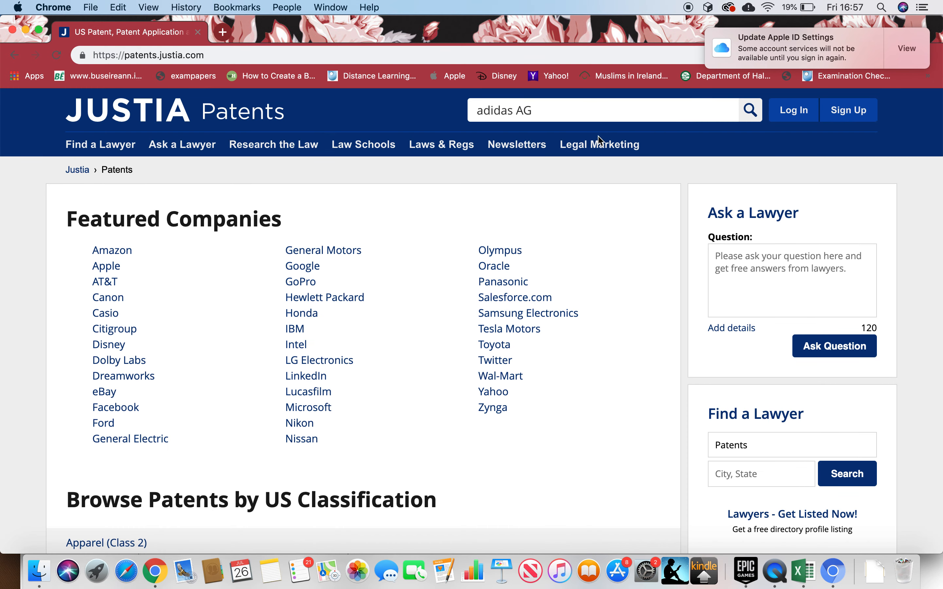
{"action": "left_click", "coordinate": [750, 110]}
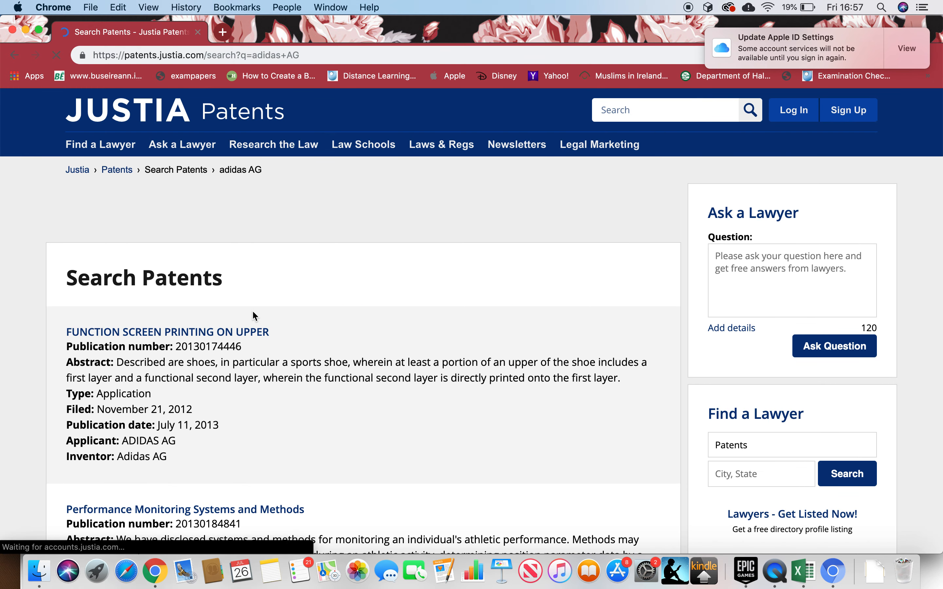
{"action": "scroll", "scroll_direction": "down", "scroll_amount": 3}
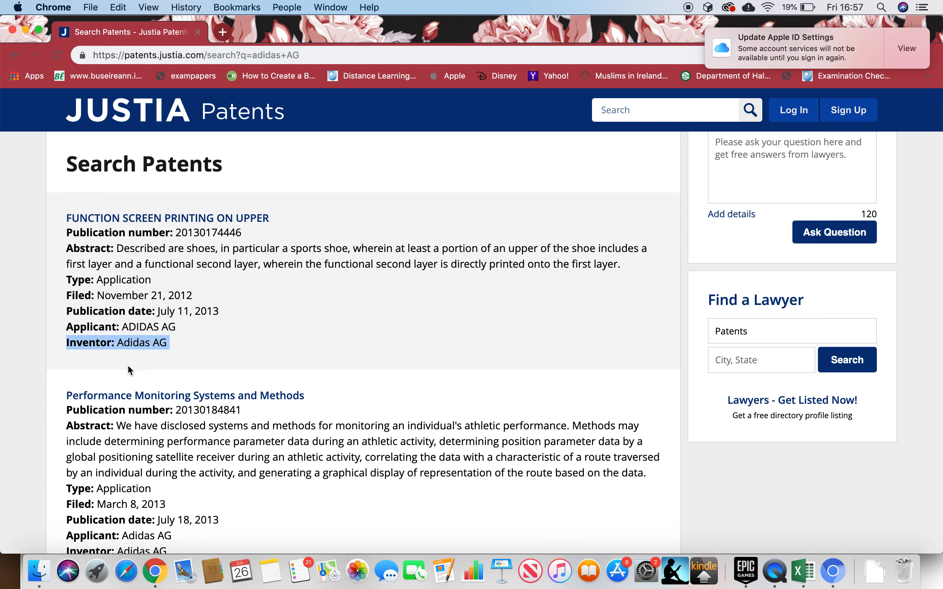
{"action": "mouse_move", "coordinate": [90, 323]}
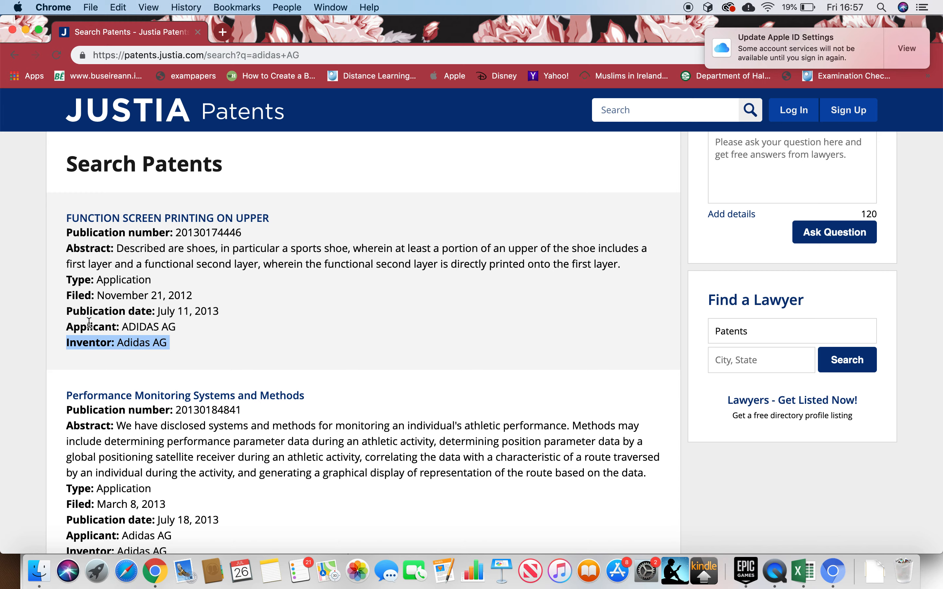
{"action": "scroll", "scroll_direction": "down", "scroll_amount": 3}
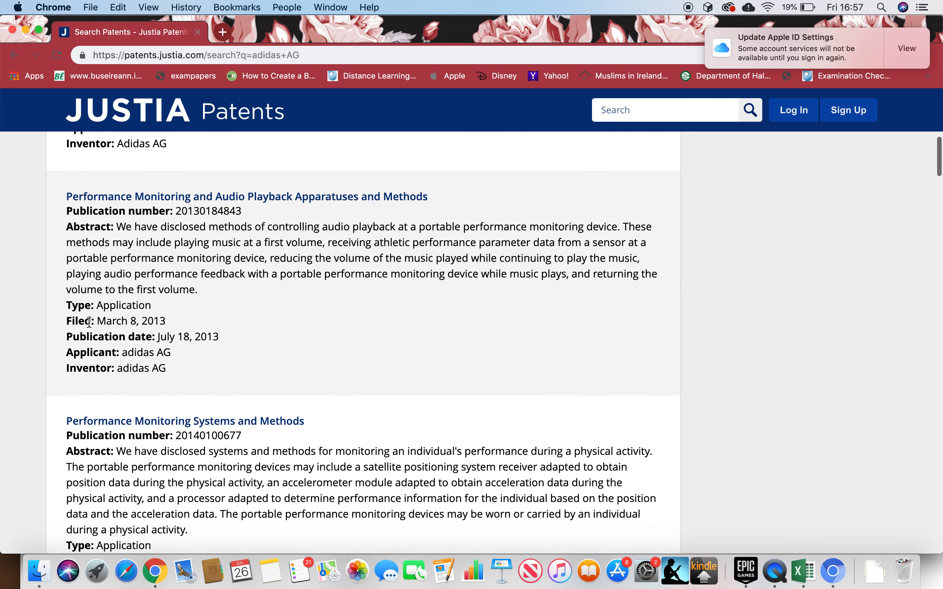
{"action": "scroll", "scroll_direction": "down", "scroll_amount": 3}
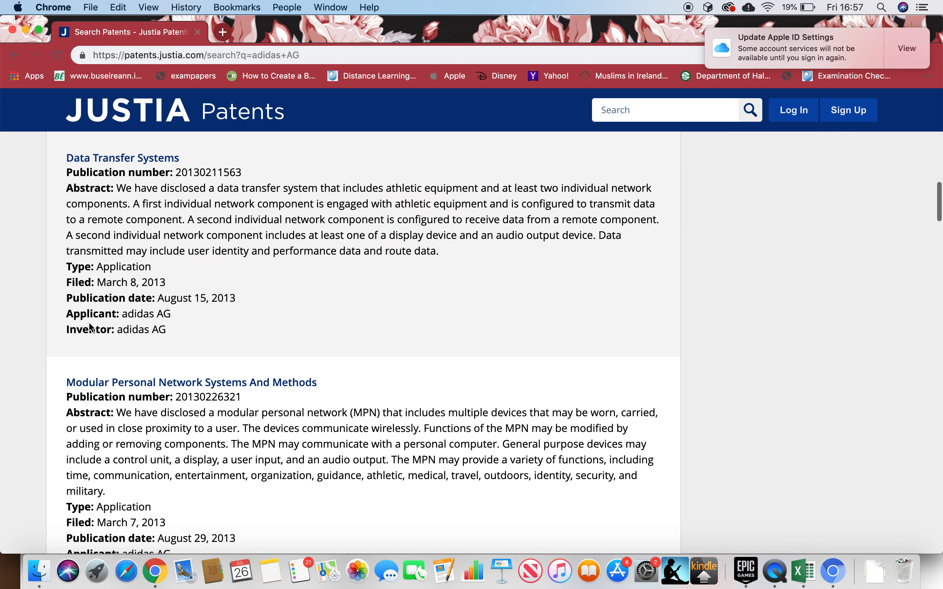
{"action": "scroll", "scroll_direction": "up", "scroll_amount": 3}
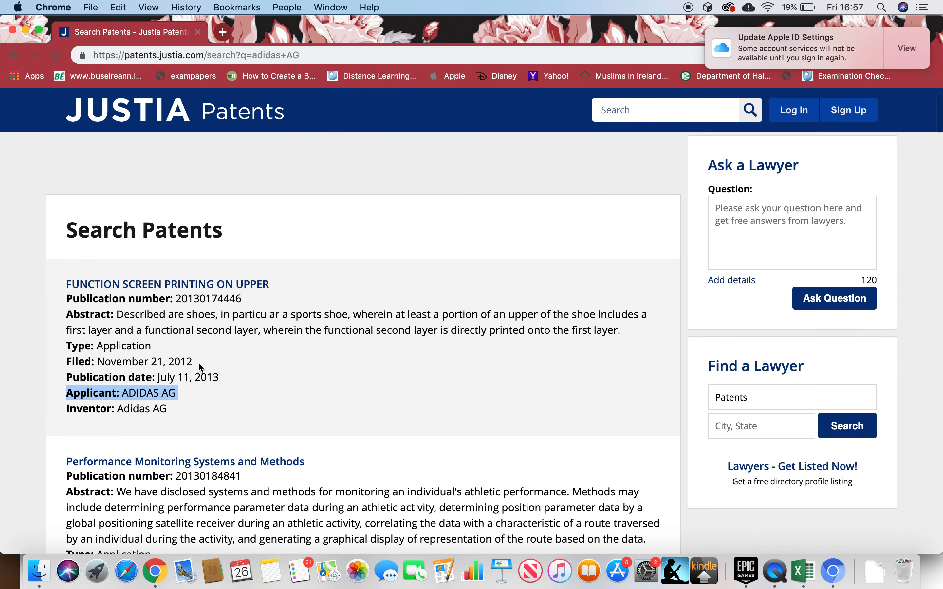
{"action": "scroll", "scroll_direction": "down", "scroll_amount": 3}
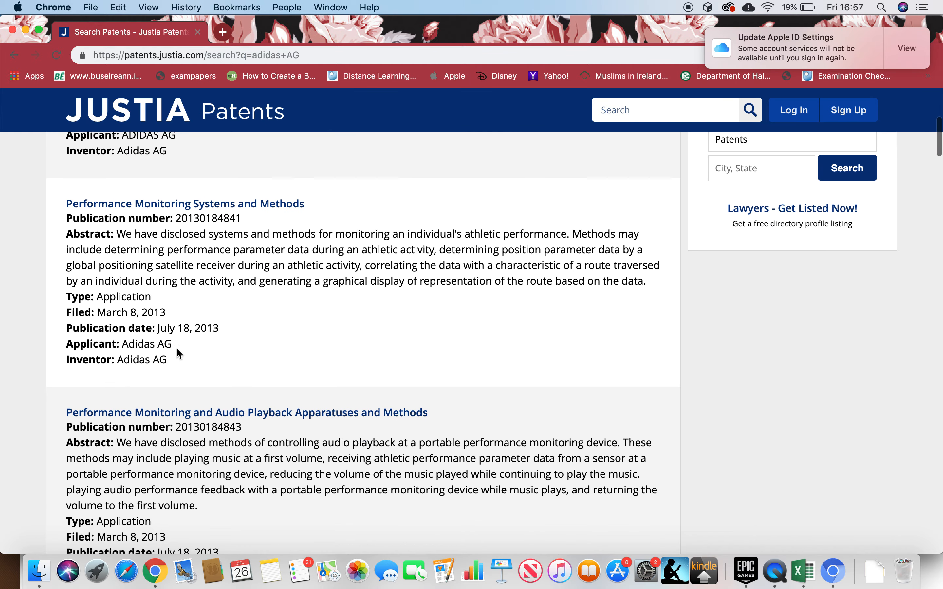
{"action": "scroll", "scroll_direction": "down", "scroll_amount": 3}
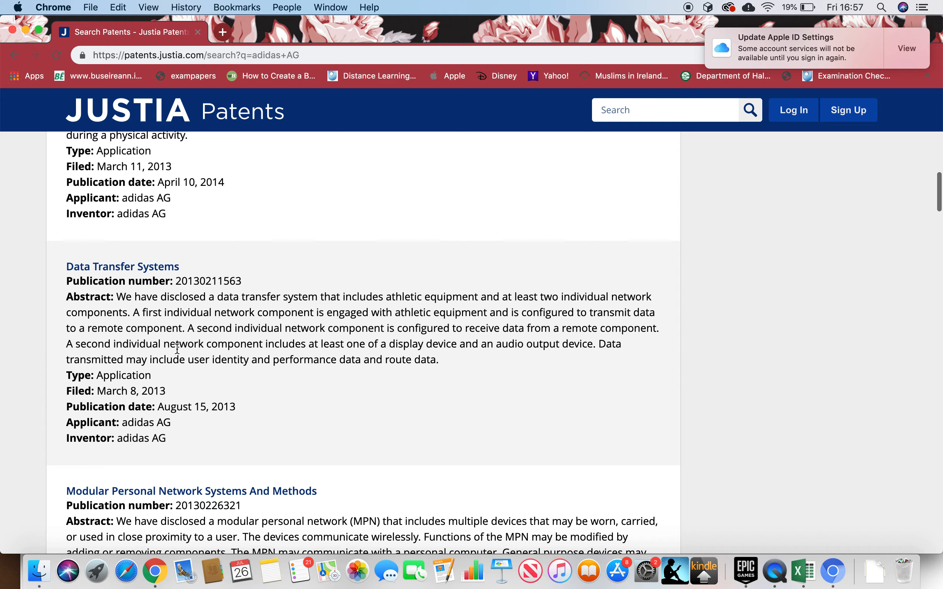
{"action": "scroll", "scroll_direction": "down", "scroll_amount": 3}
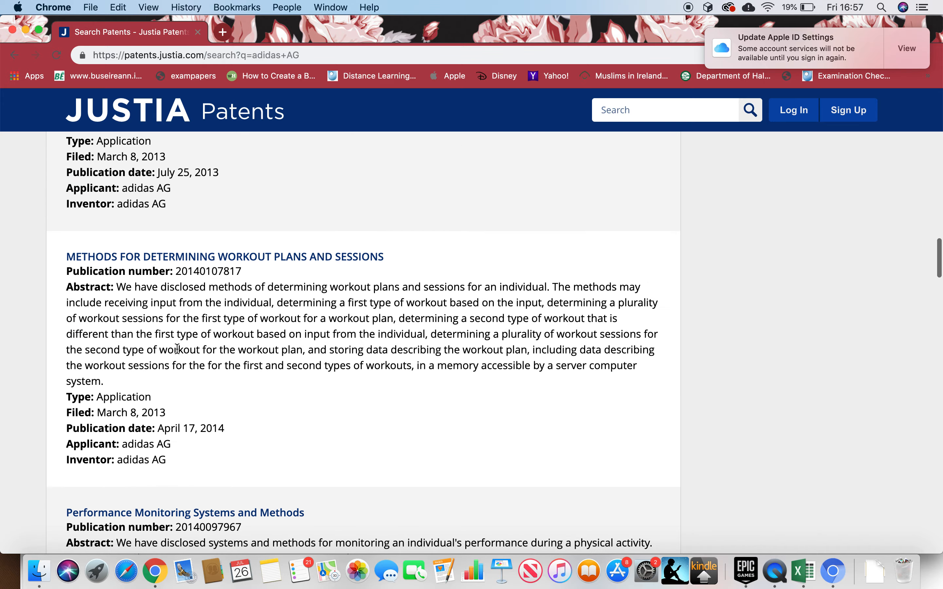
{"action": "scroll", "scroll_direction": "down", "scroll_amount": 3}
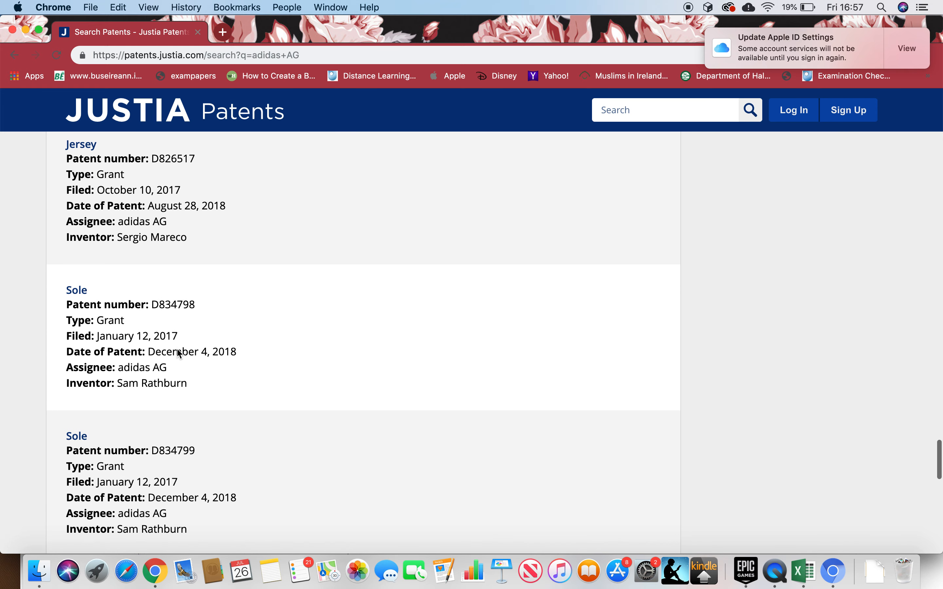
{"action": "double_click", "coordinate": [173, 352]}
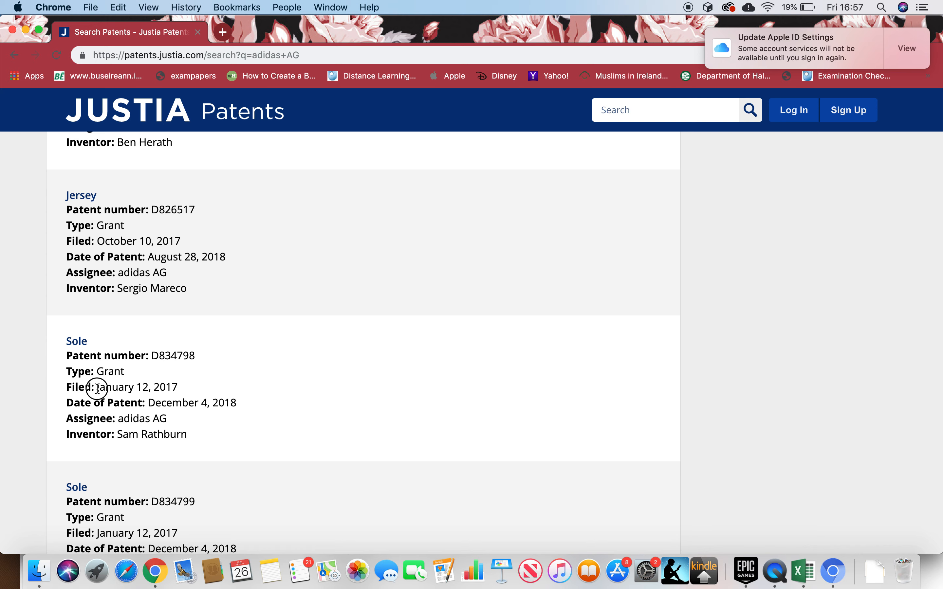
{"action": "scroll", "scroll_direction": "down", "scroll_amount": 3}
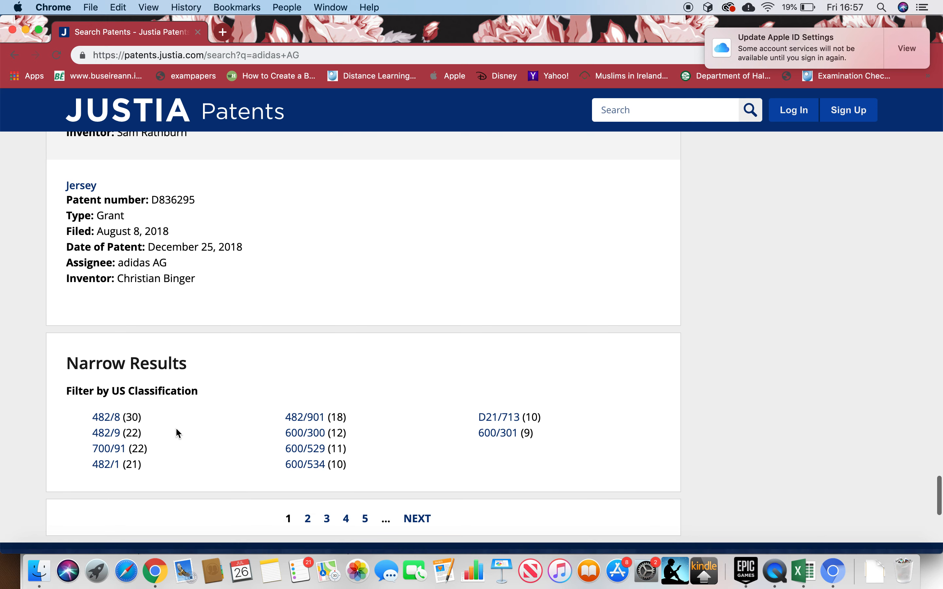
{"action": "scroll", "scroll_direction": "down", "scroll_amount": 3}
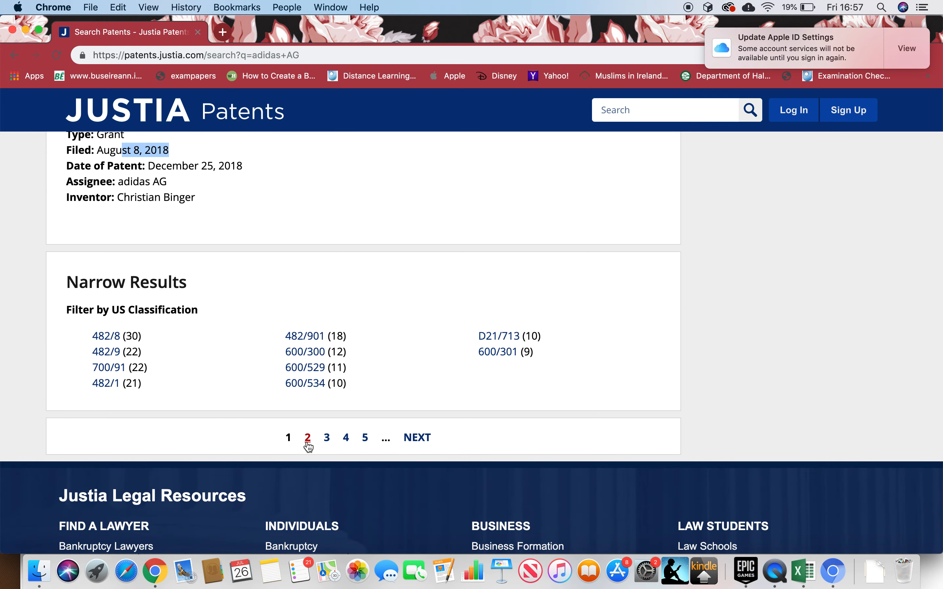
Move to page 2 of the adidas AG patents and browse design patents such as Sports ball and Shoe.
{"action": "left_click", "coordinate": [307, 437]}
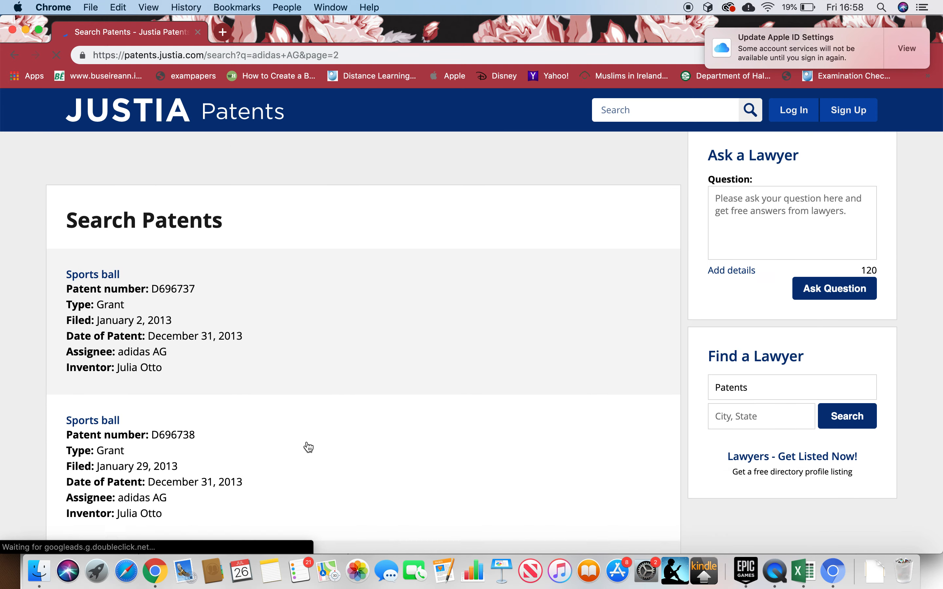
{"action": "scroll", "scroll_direction": "down", "scroll_amount": 3}
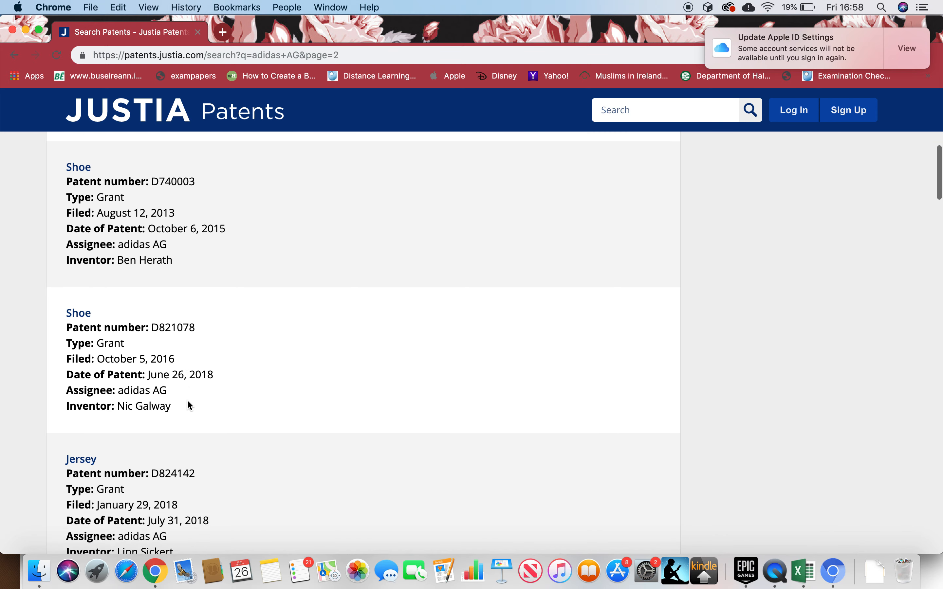
{"action": "scroll", "scroll_direction": "down", "scroll_amount": 3}
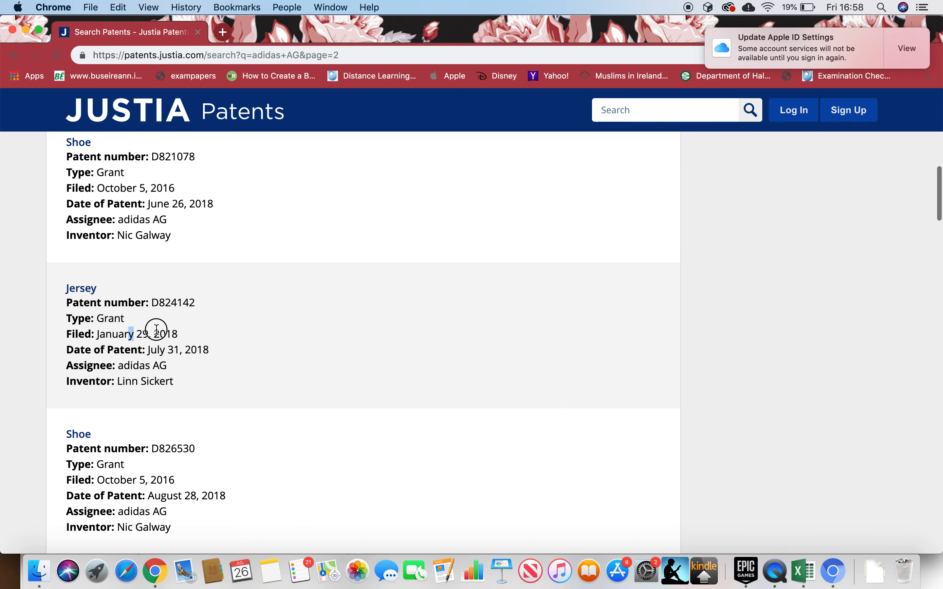
{"action": "scroll", "scroll_direction": "down", "scroll_amount": 3}
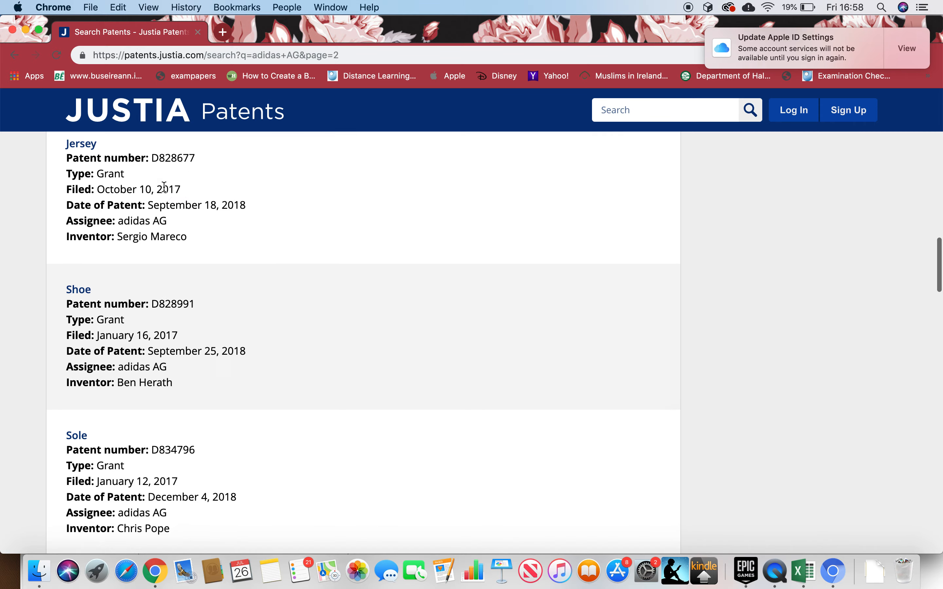
{"action": "scroll", "scroll_direction": "down", "scroll_amount": 3}
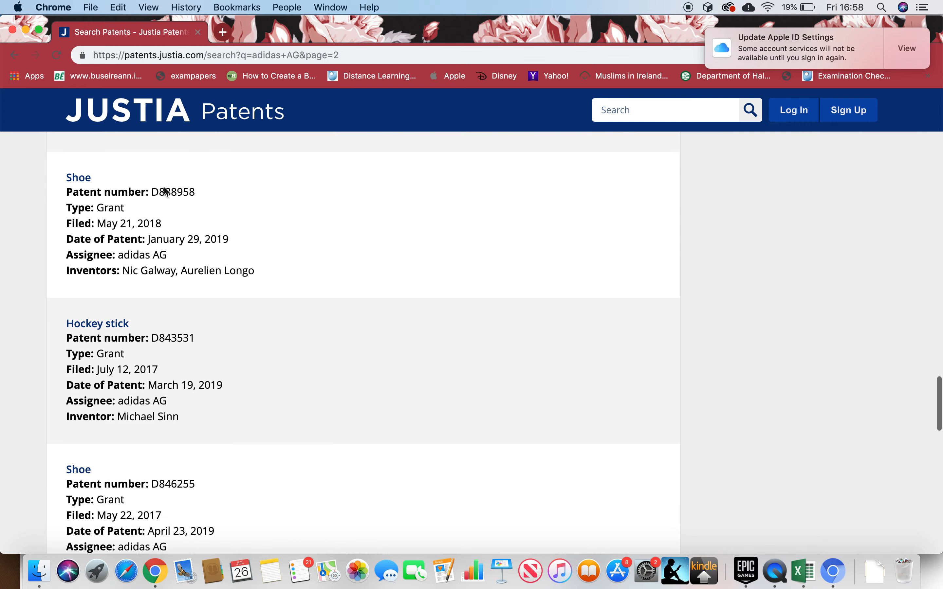
{"action": "scroll", "scroll_direction": "down", "scroll_amount": 3}
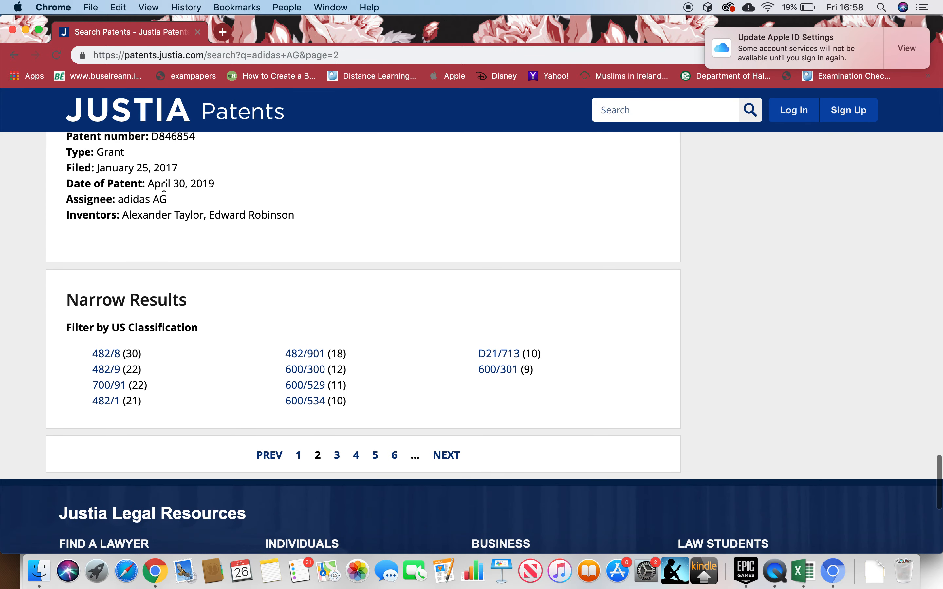
{"action": "scroll", "scroll_direction": "up", "scroll_amount": 3}
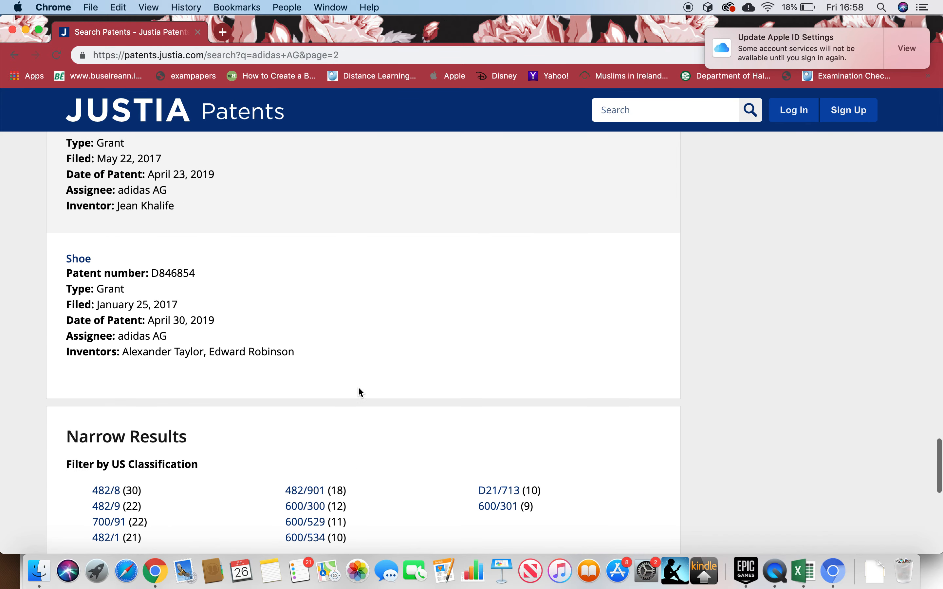
{"action": "scroll", "scroll_direction": "down", "scroll_amount": 3}
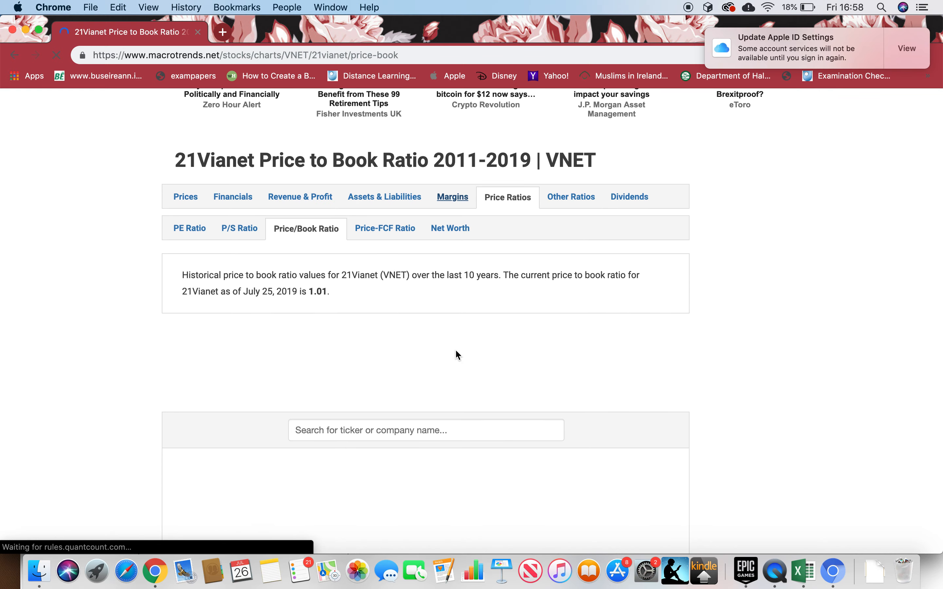
{"action": "mouse_move", "coordinate": [352, 423]}
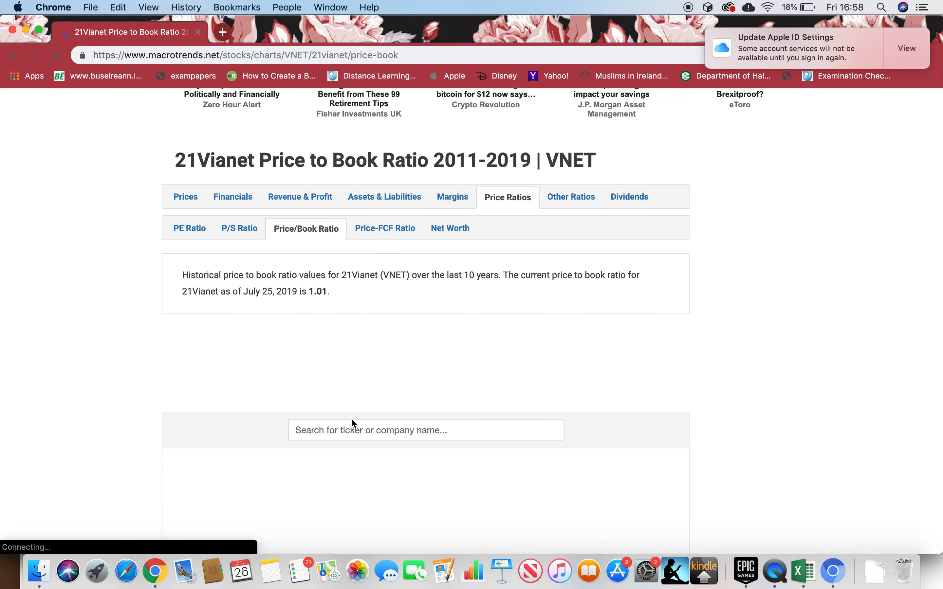
From the Macrotrends ticker search pick 'ADI - Analog Devices' and view its price-to-book ratio of 3.92.
{"action": "type", "text": "adida"}
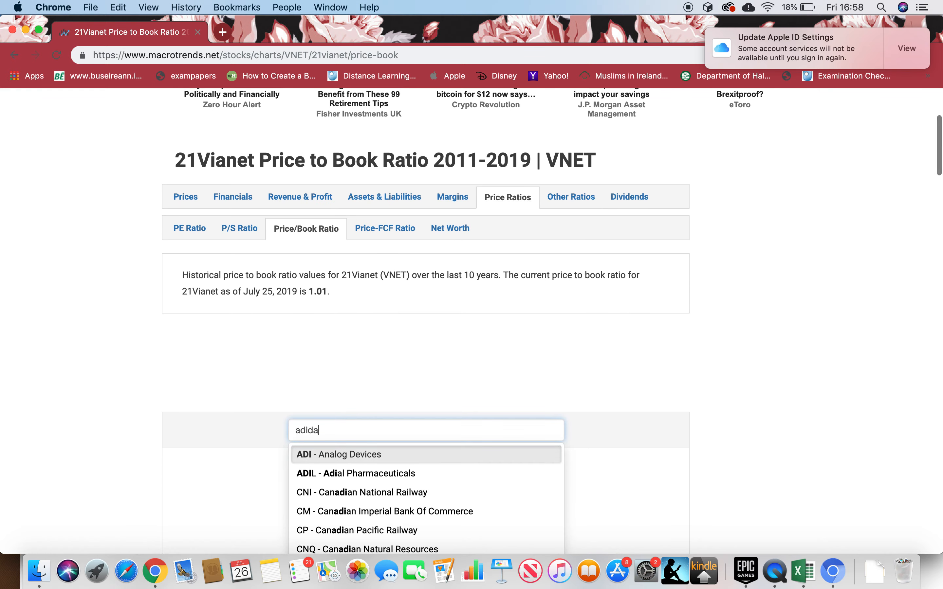
{"action": "key", "text": "Backspace"}
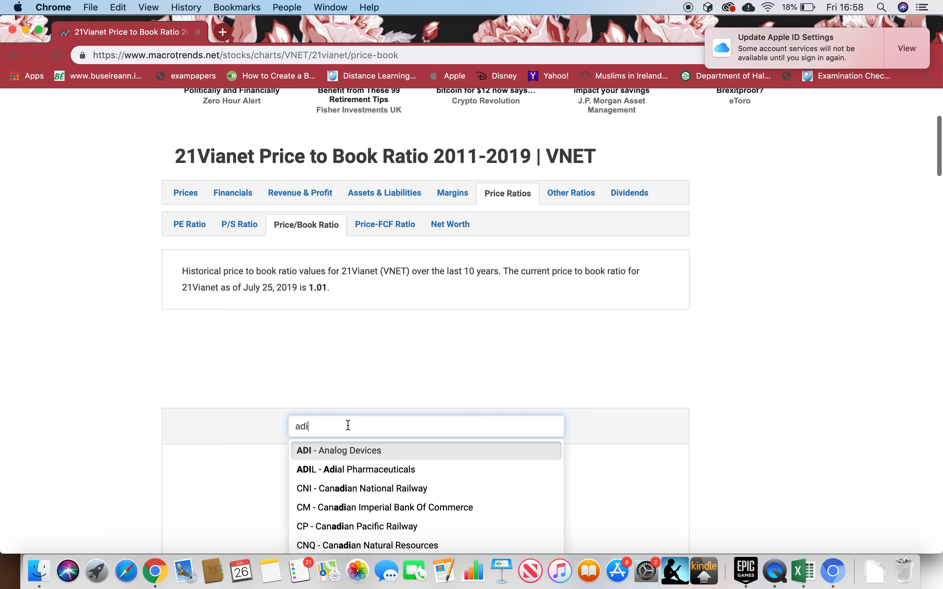
{"action": "left_click", "coordinate": [339, 451]}
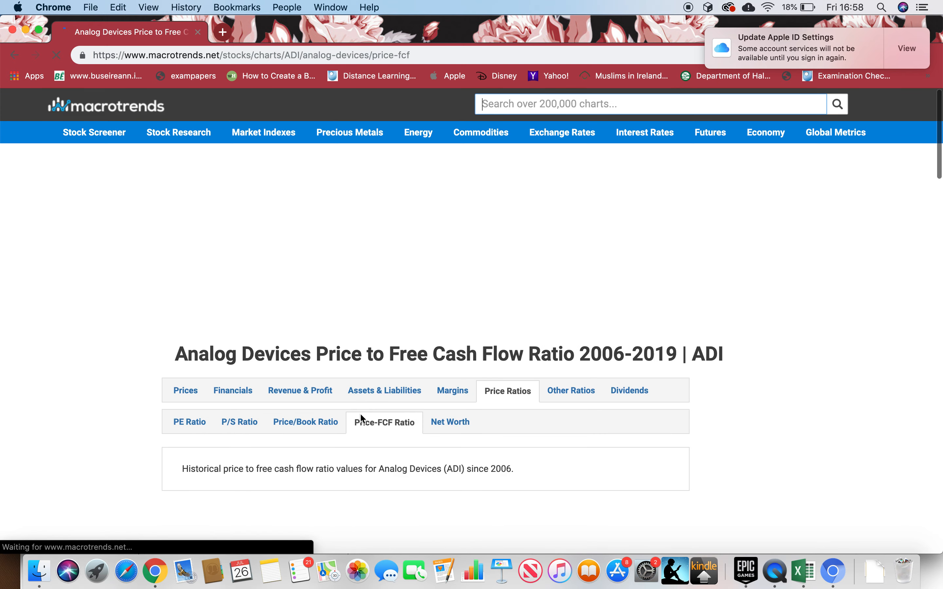
{"action": "left_click", "coordinate": [305, 422]}
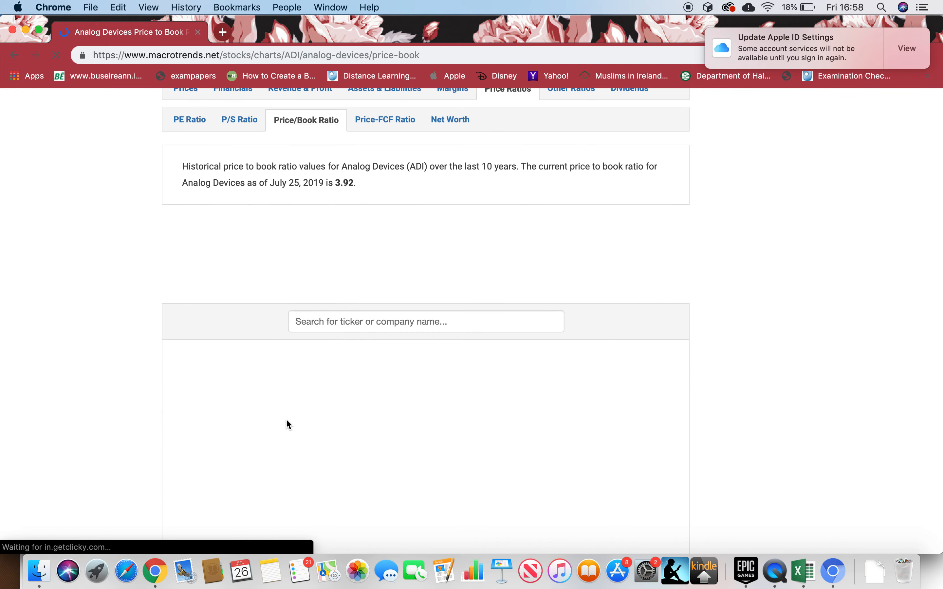
{"action": "type", "text": "adidas AG"}
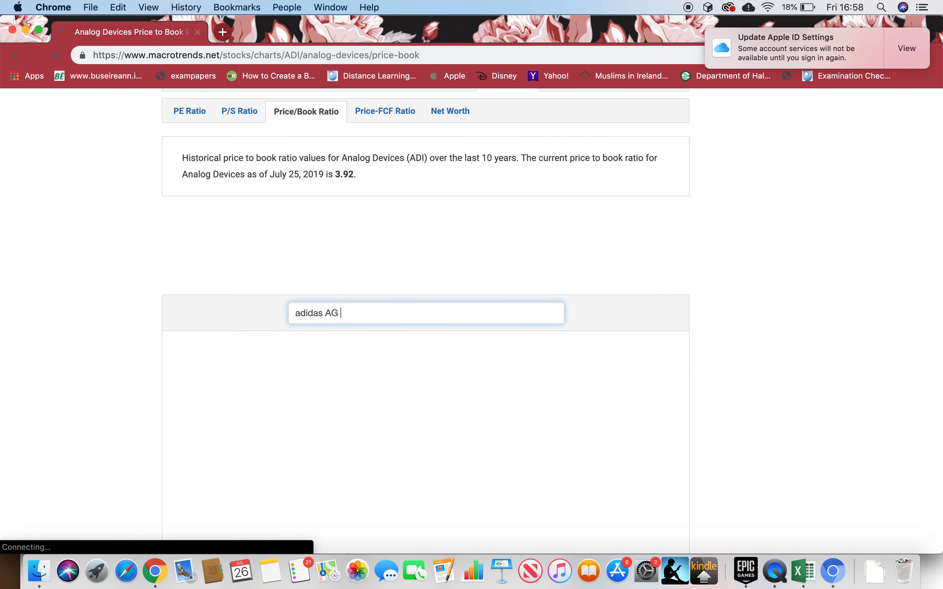
{"action": "type", "text": "adi"}
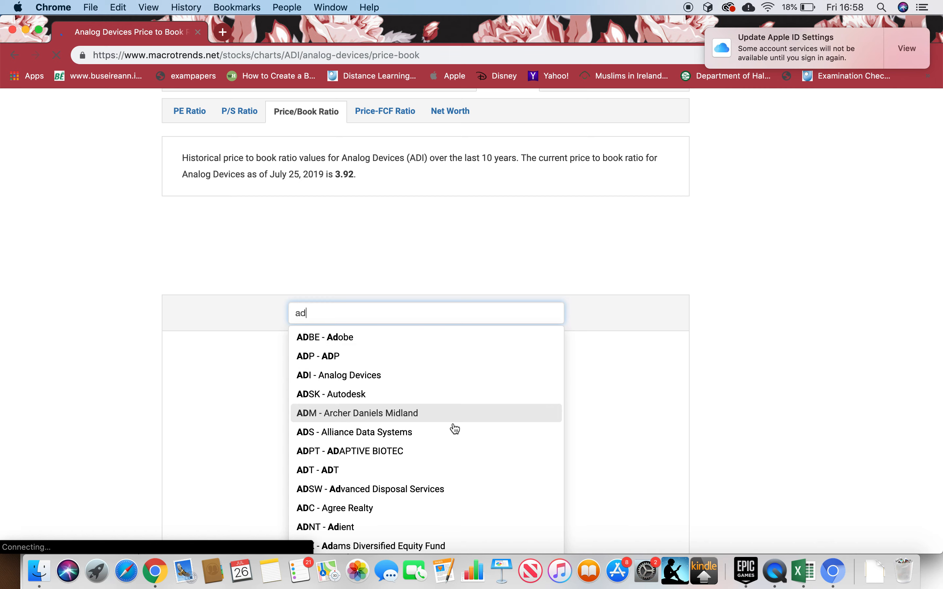
{"action": "scroll", "scroll_direction": "down", "scroll_amount": 3}
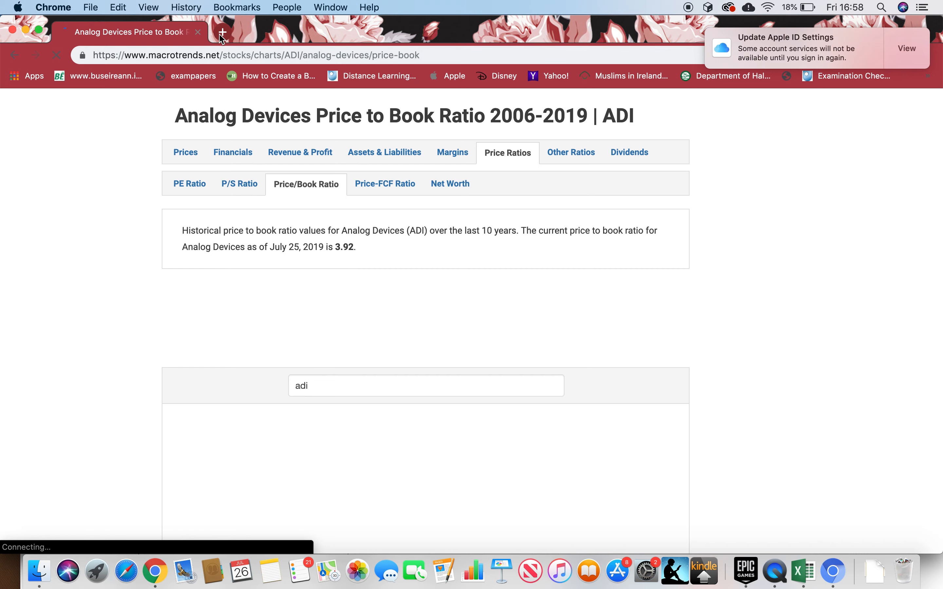
In a new tab search 'macrotrend adida' to reach Adidas AG's Macrotrends page, and close the Analog Devices tab.
{"action": "left_click", "coordinate": [222, 32]}
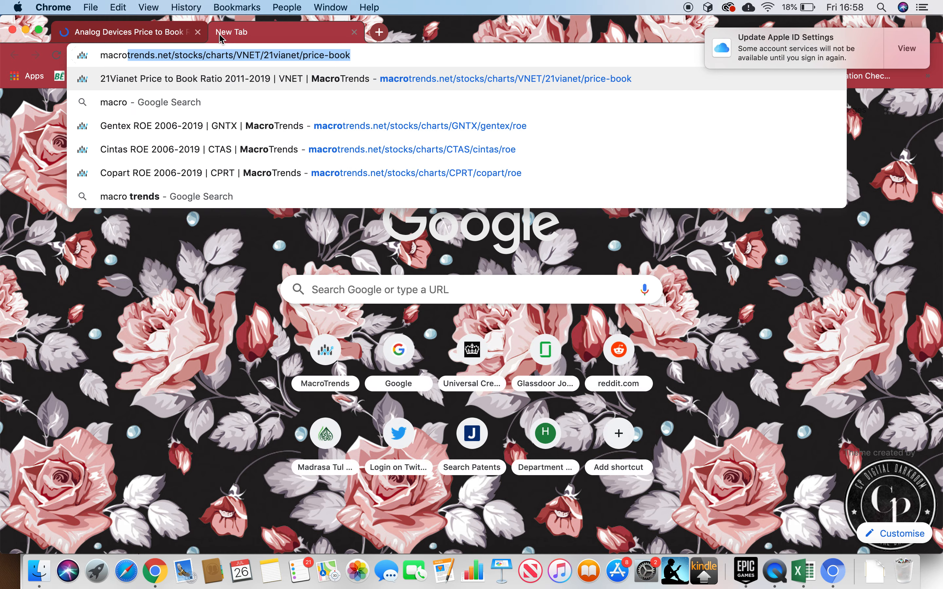
{"action": "type", "text": "macrotrend adida"}
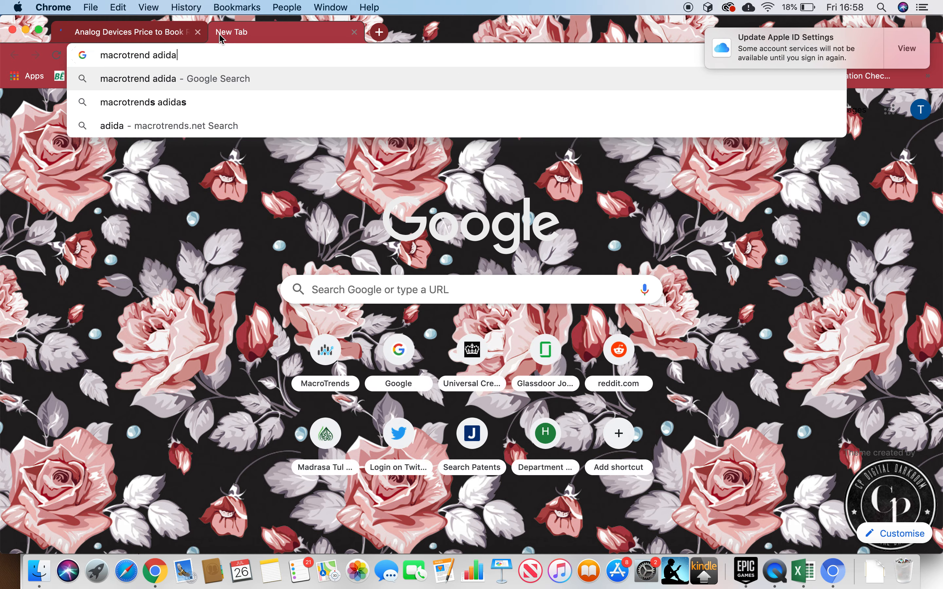
{"action": "key", "text": "Return"}
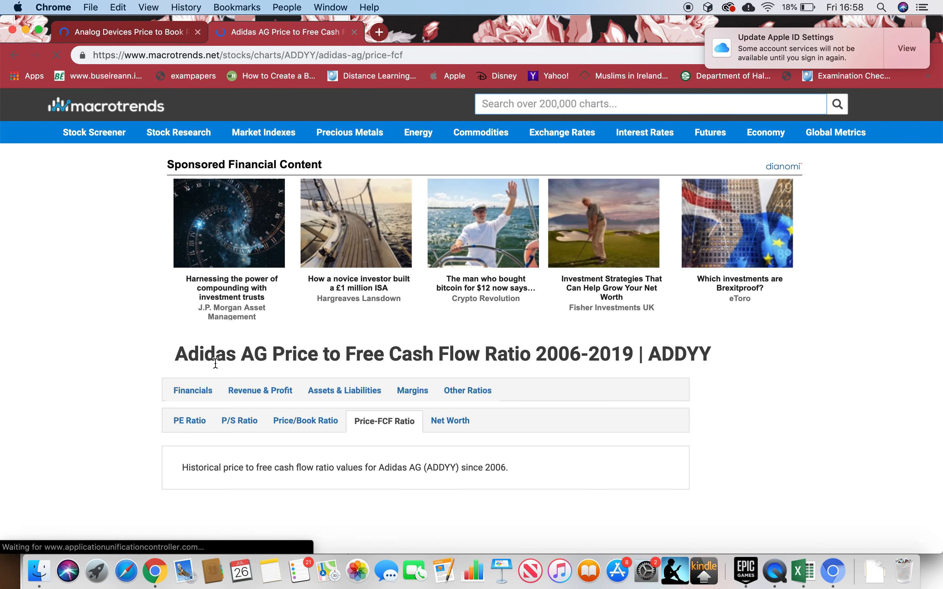
{"action": "scroll", "scroll_direction": "down", "scroll_amount": 3}
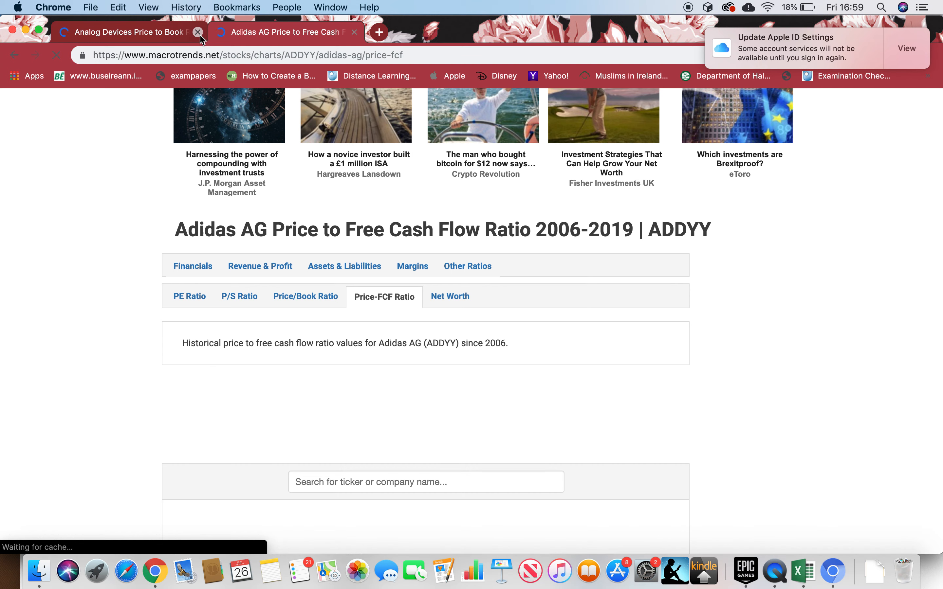
{"action": "left_click", "coordinate": [198, 32]}
{"action": "type", "text": "adidas macrotrend ratios"}
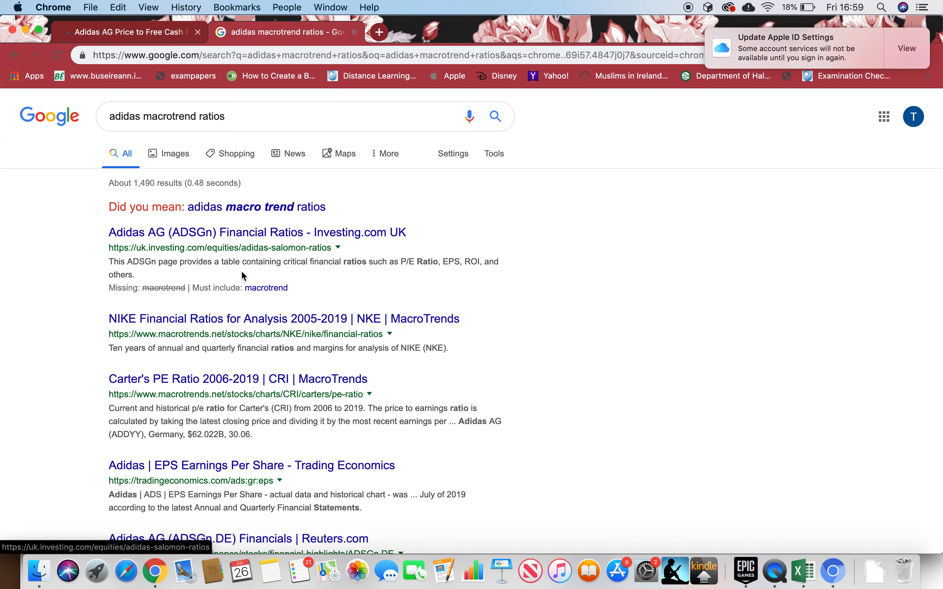
Try the 'Did you mean' suggestion, revert to the original query, and close the Google results tab.
{"action": "left_click", "coordinate": [259, 207]}
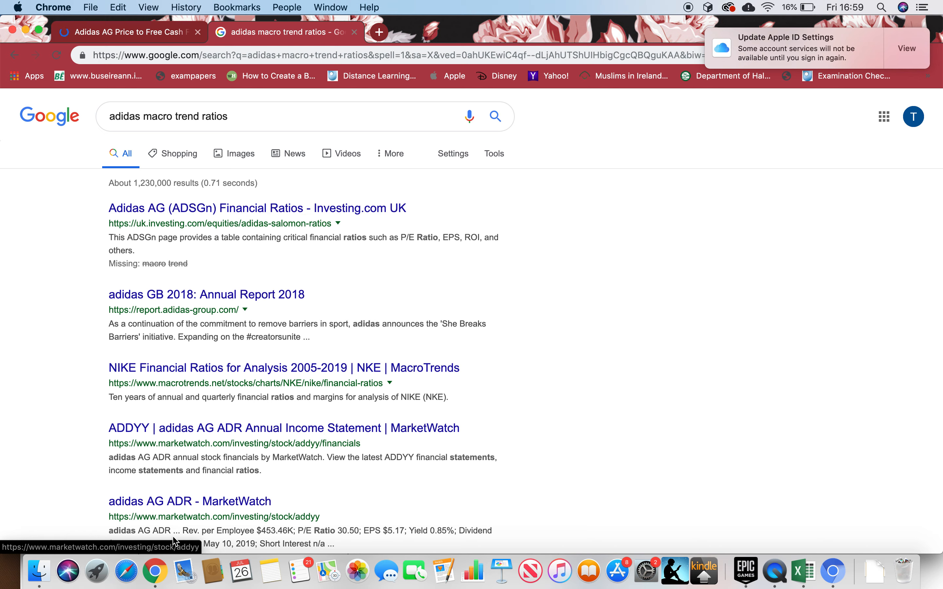
{"action": "left_click", "coordinate": [168, 116]}
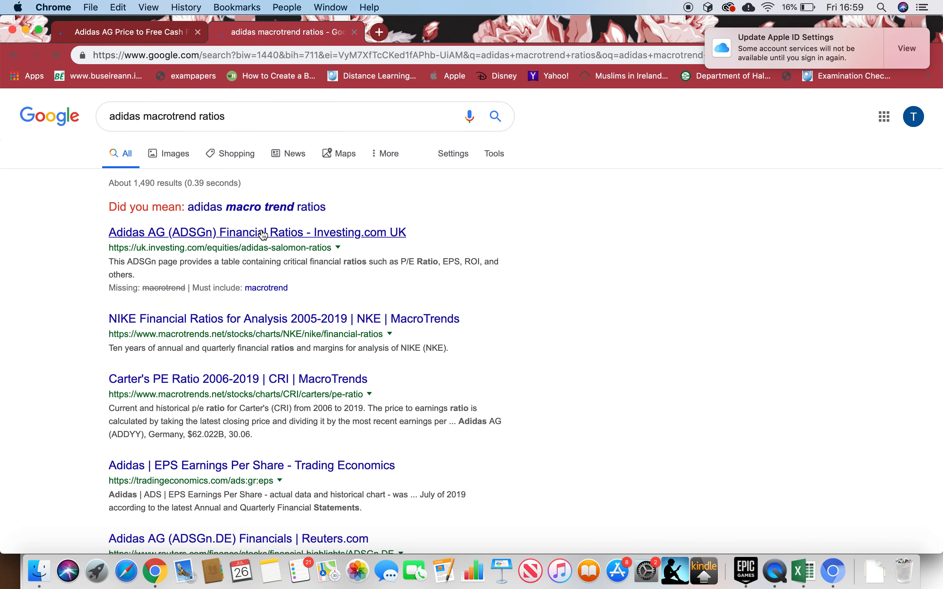
{"action": "left_click", "coordinate": [257, 232]}
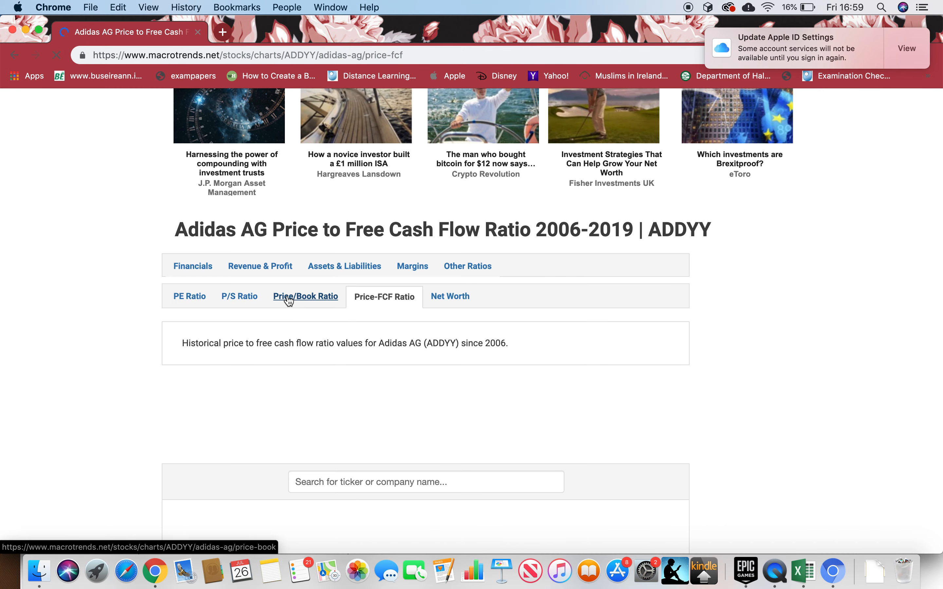
View Adidas AG's price-to-book ratio on Macrotrends: 8.00 as of July 25, 2019.
{"action": "left_click", "coordinate": [306, 296]}
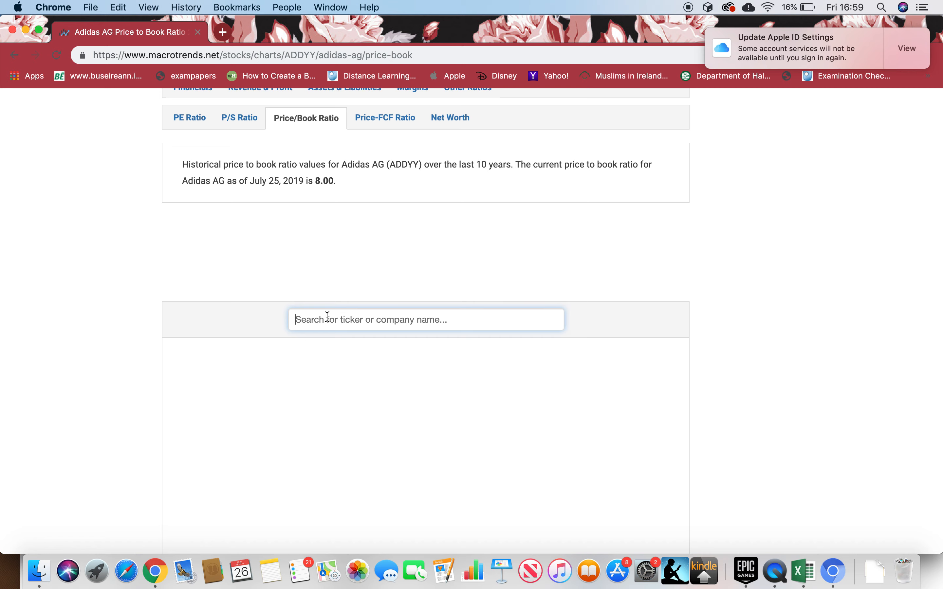
{"action": "scroll", "scroll_direction": "up", "scroll_amount": 3}
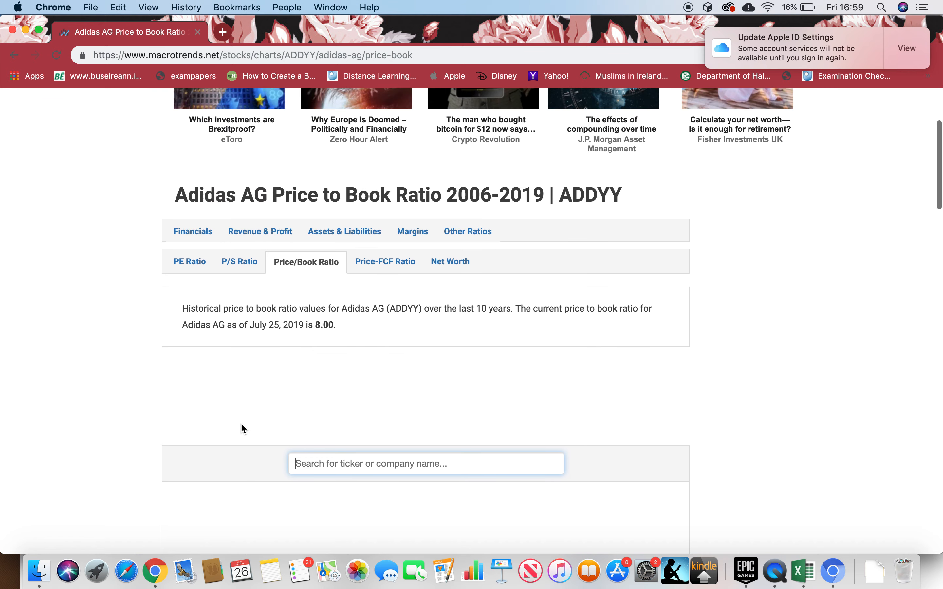
{"action": "scroll", "scroll_direction": "down", "scroll_amount": 3}
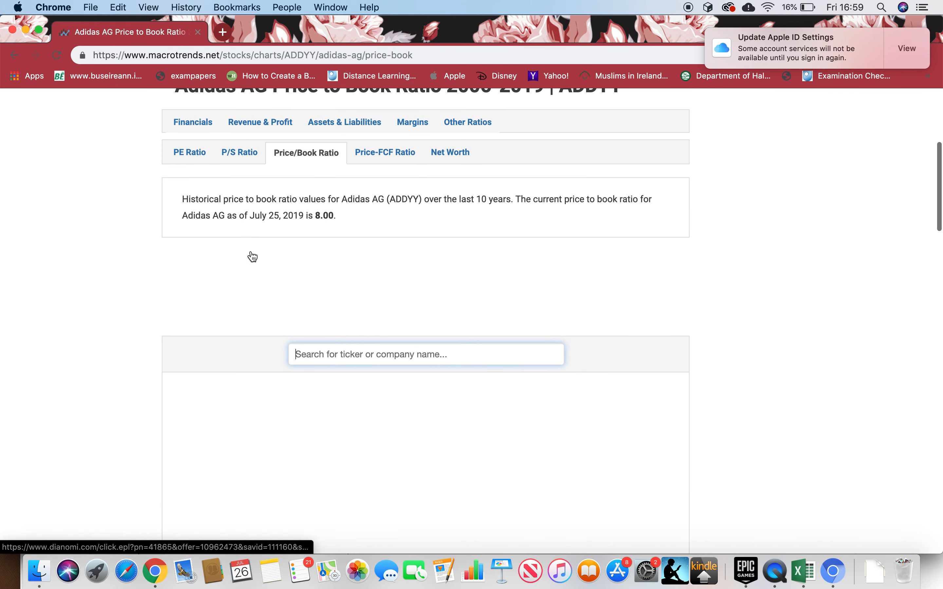